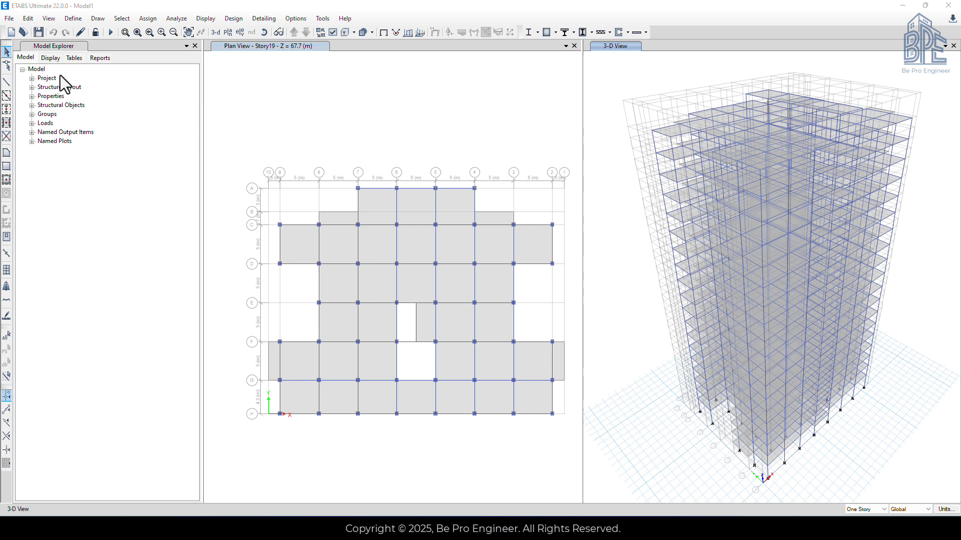
mouse_move(23, 47)
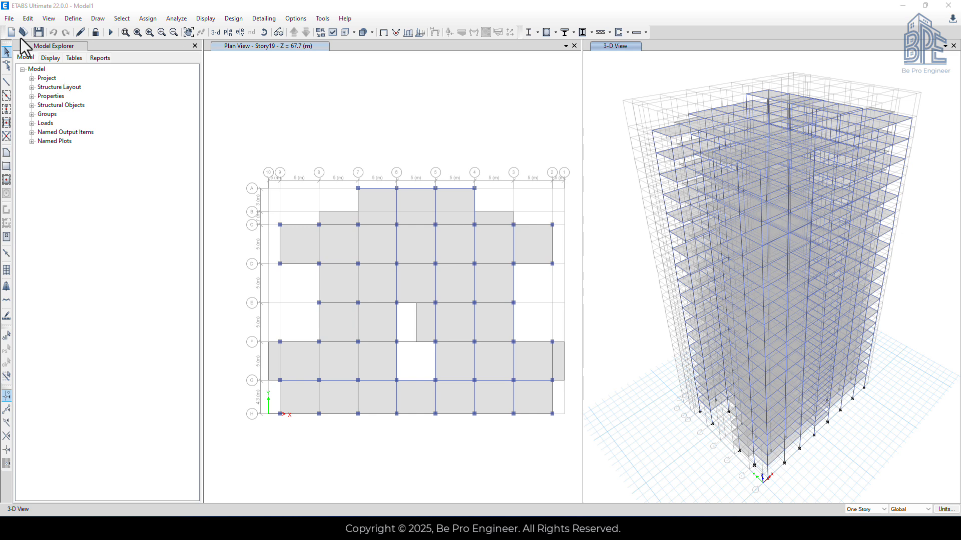
Save a copy of the model as Model1_Period.EDB via Save As.
click(9, 18)
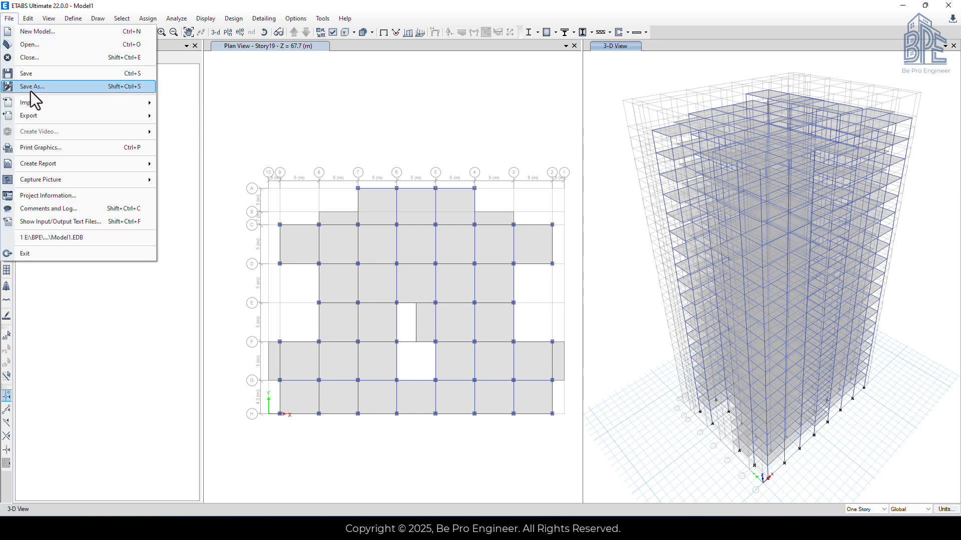
click(32, 86)
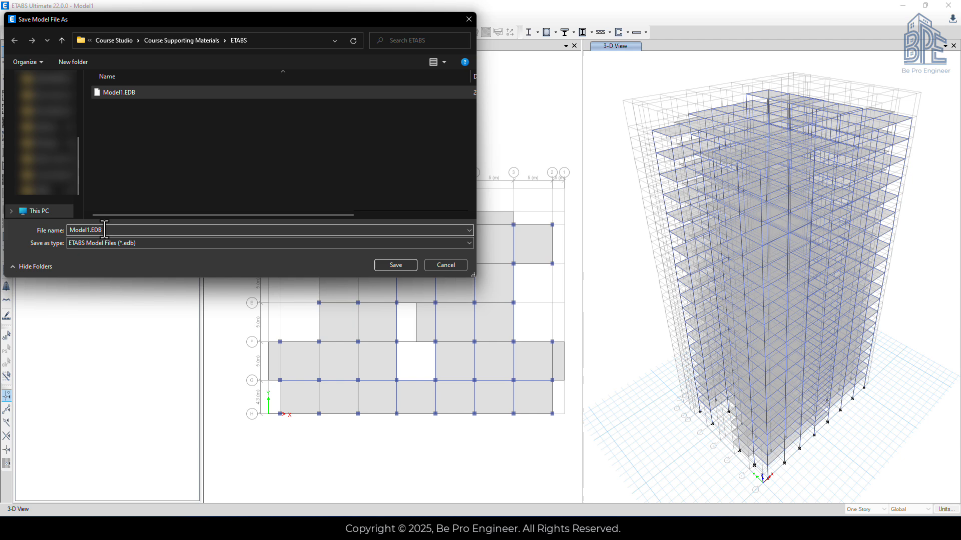
text(_Period)
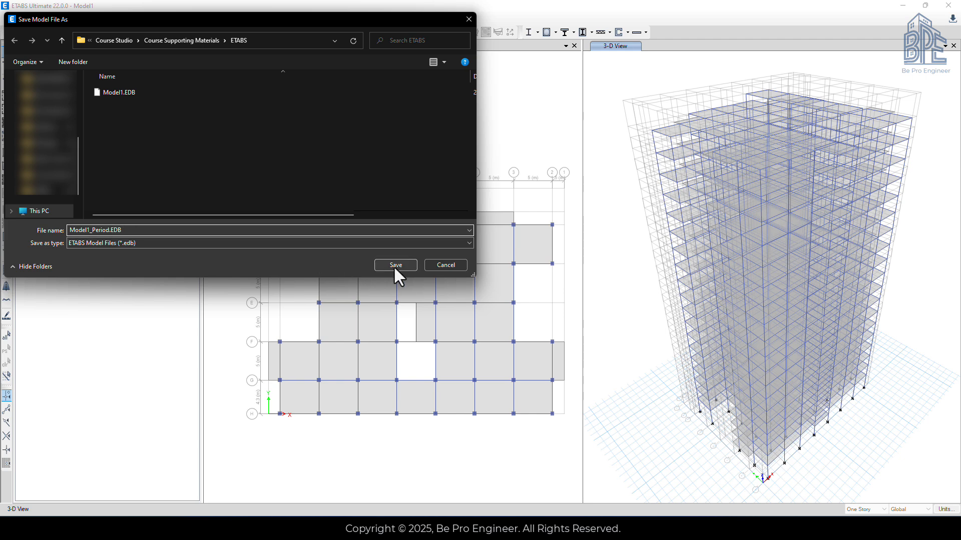
click(394, 265)
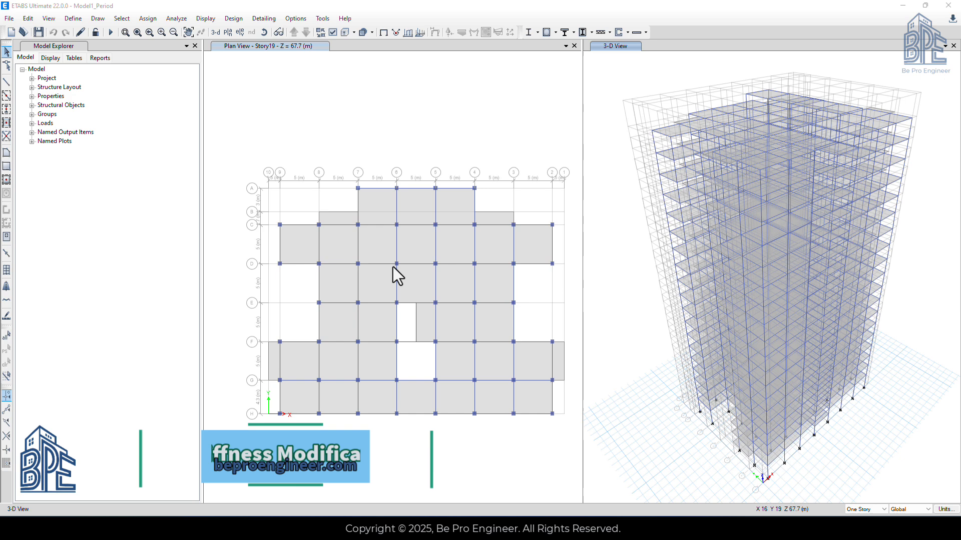
mouse_move(122, 18)
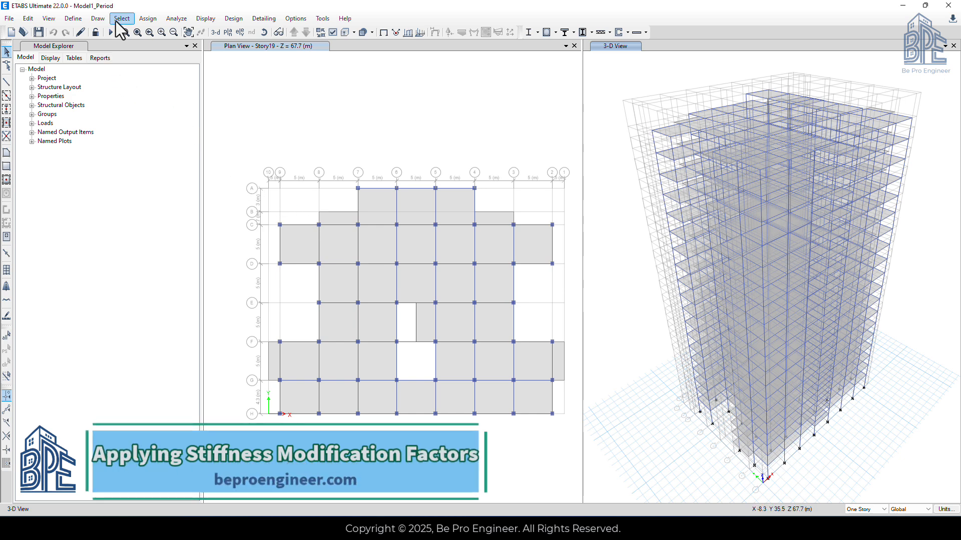
Select all beams in the model by object type.
click(121, 18)
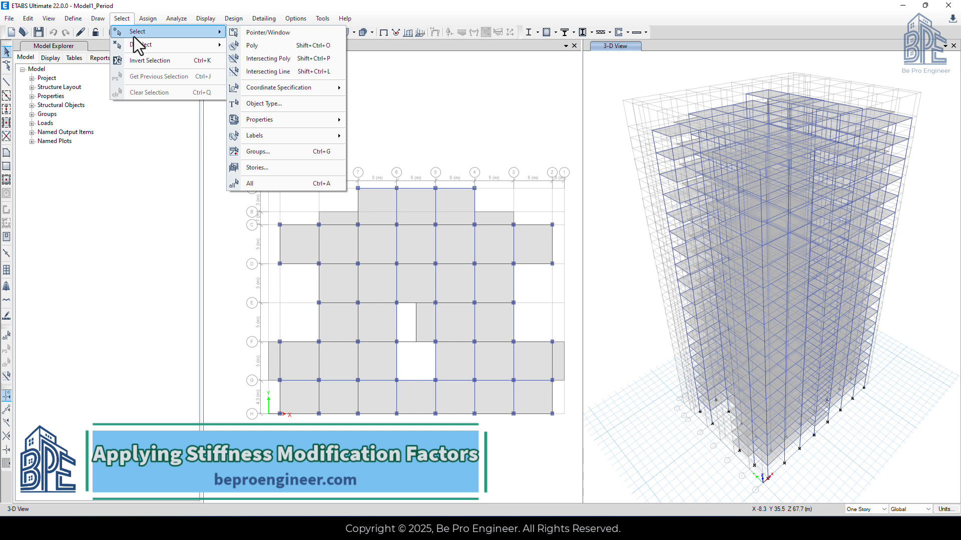
mouse_move(276, 103)
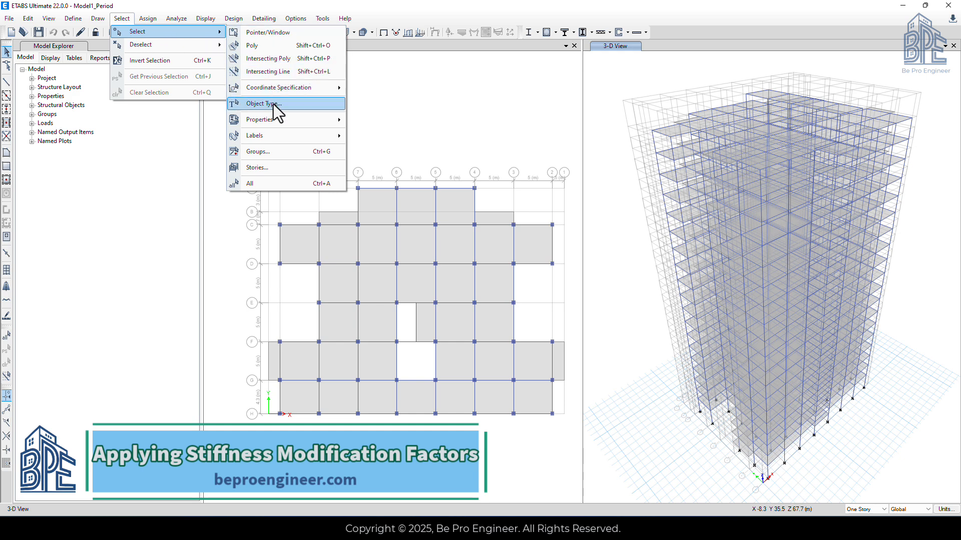
click(264, 103)
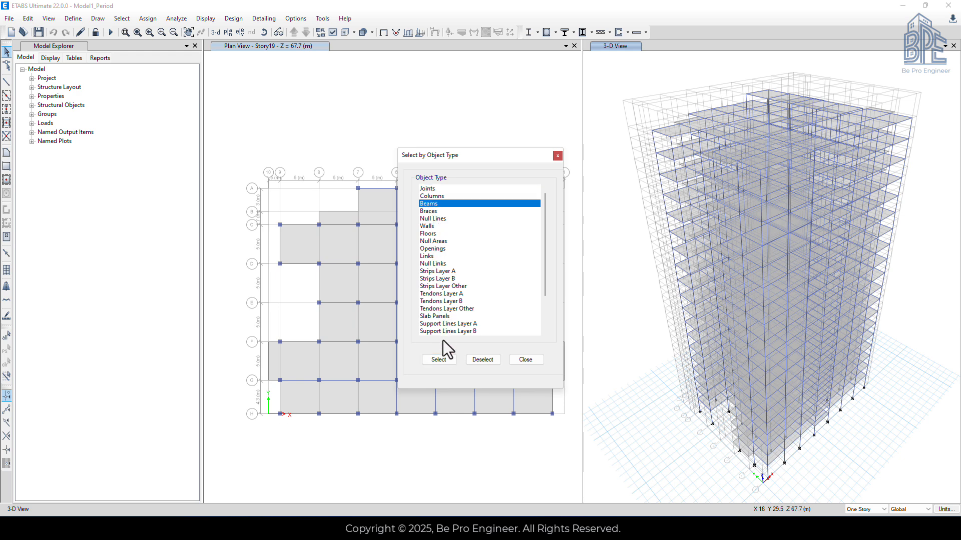
click(438, 359)
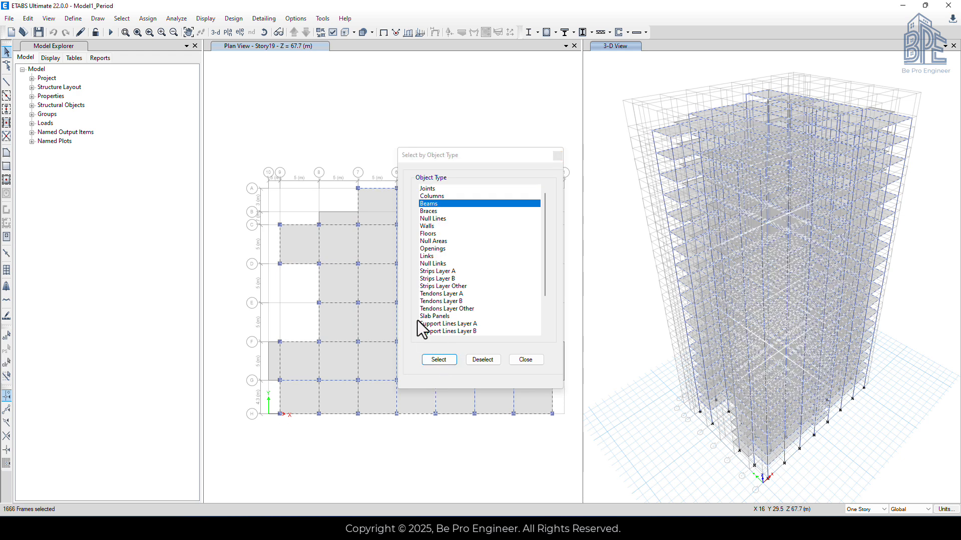
mouse_move(149, 18)
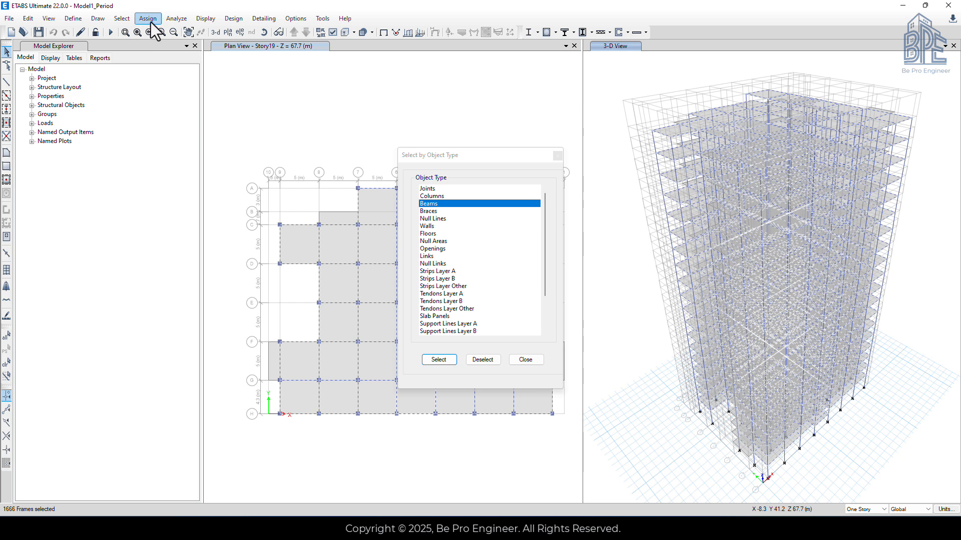
Assign the beams a 0.5 moment of inertia modifier about the 3 axis.
click(147, 18)
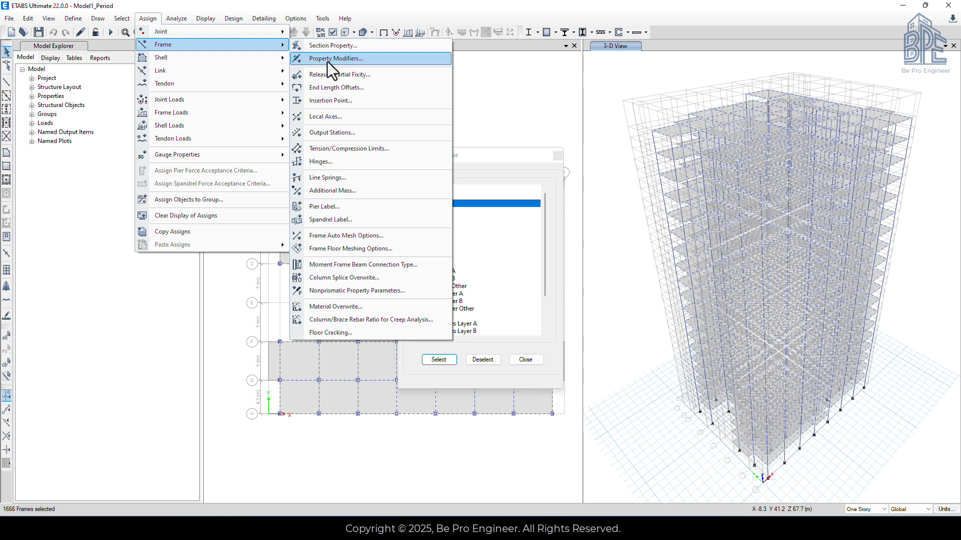
click(335, 58)
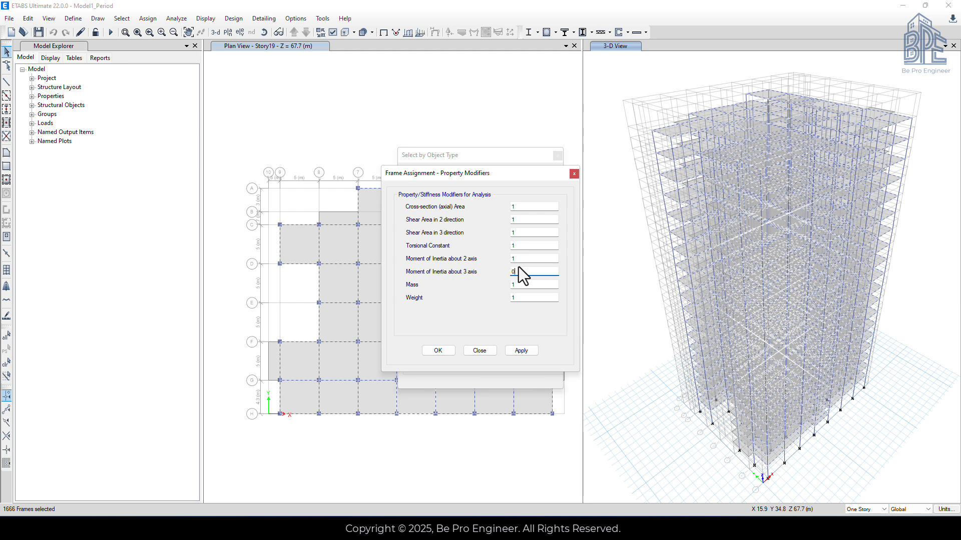
text(0.5)
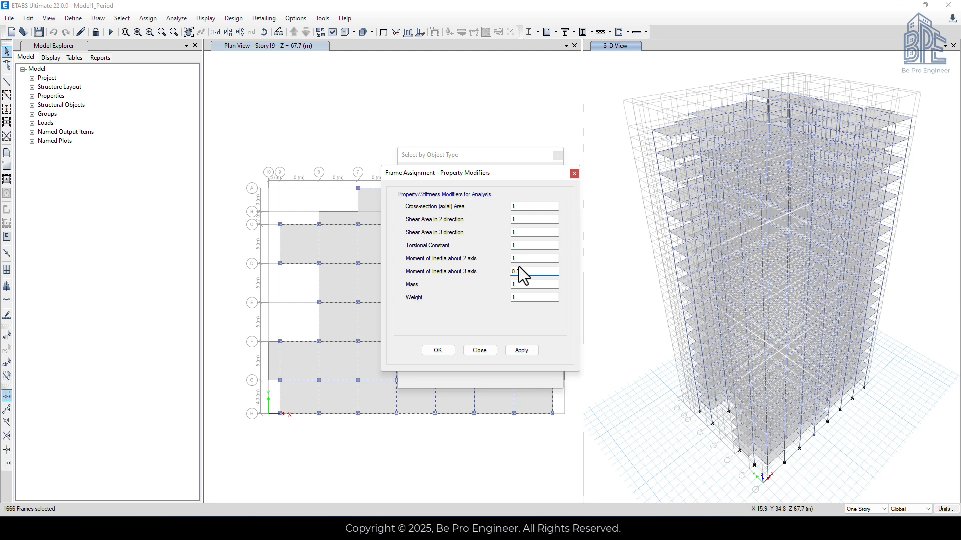
click(438, 351)
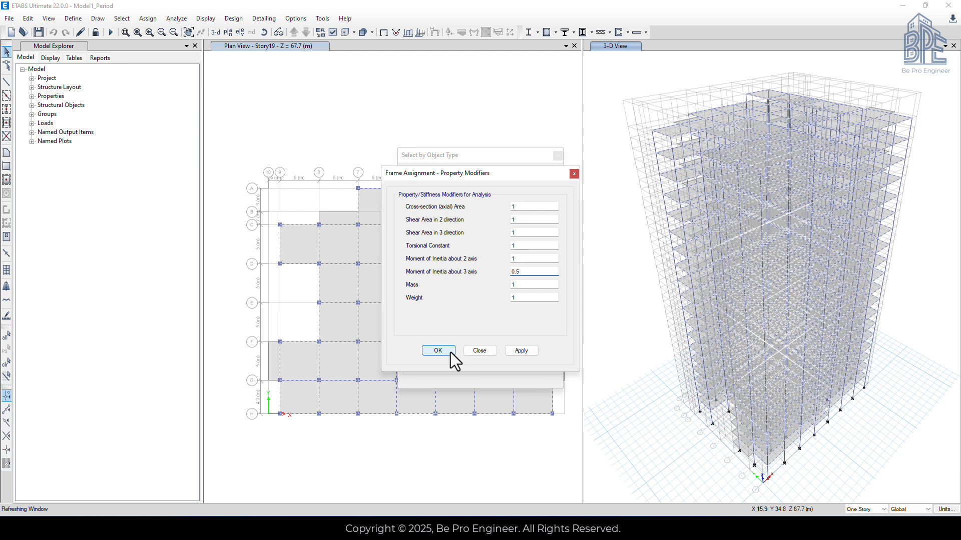
click(438, 350)
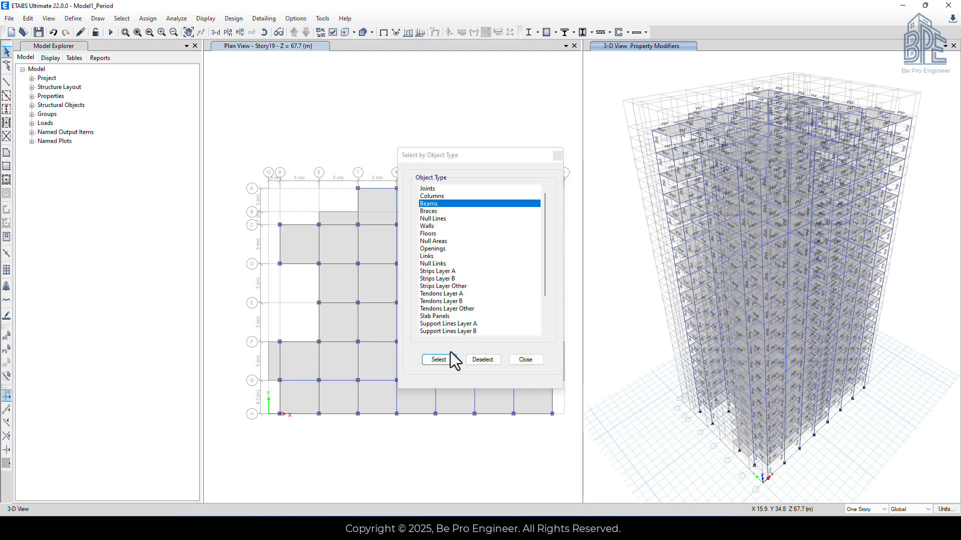
mouse_move(453, 340)
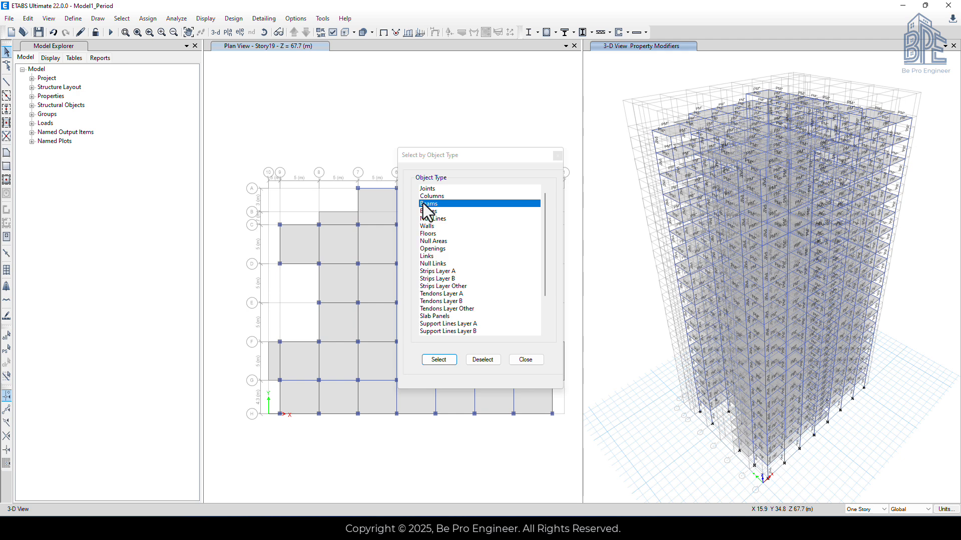
Select all columns by object type and assign them frame stiffness property modifiers.
click(431, 196)
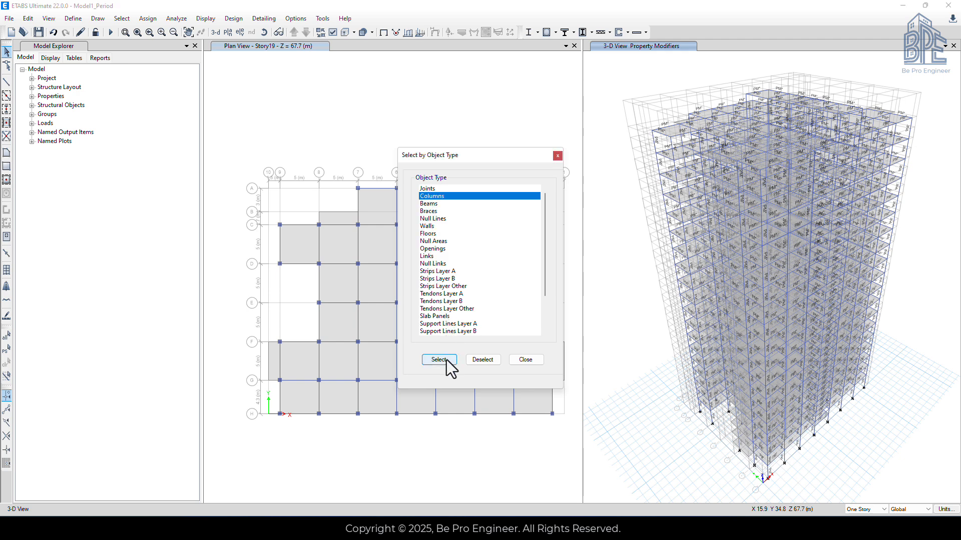
click(439, 359)
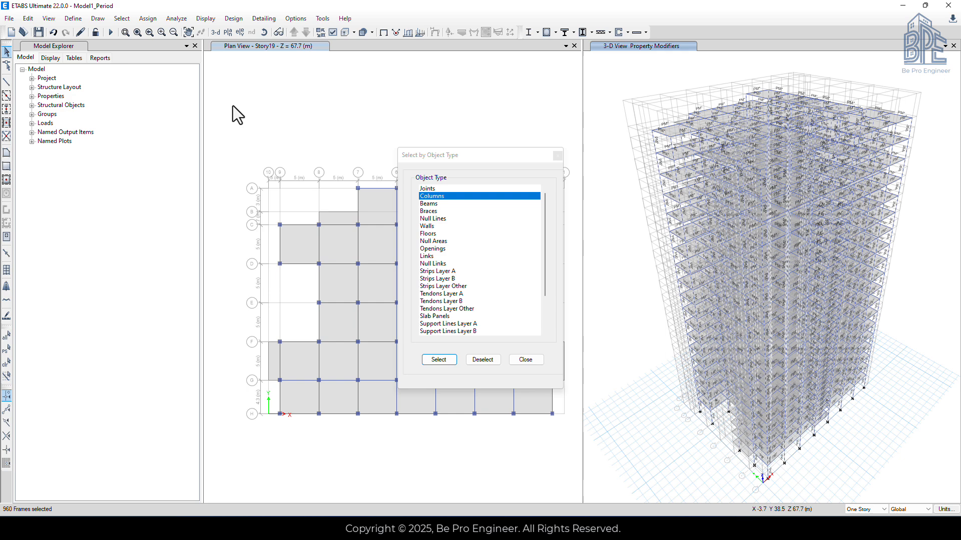
click(147, 18)
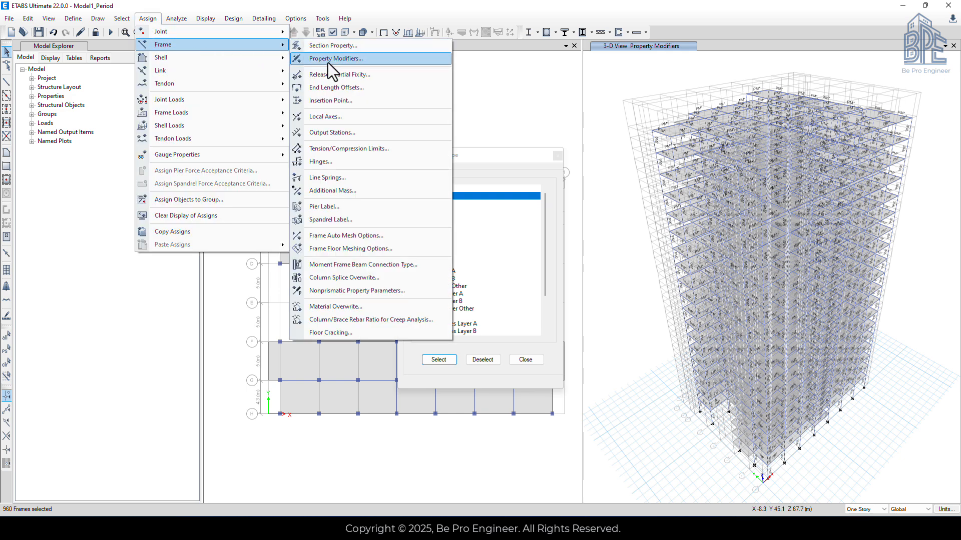
click(335, 58)
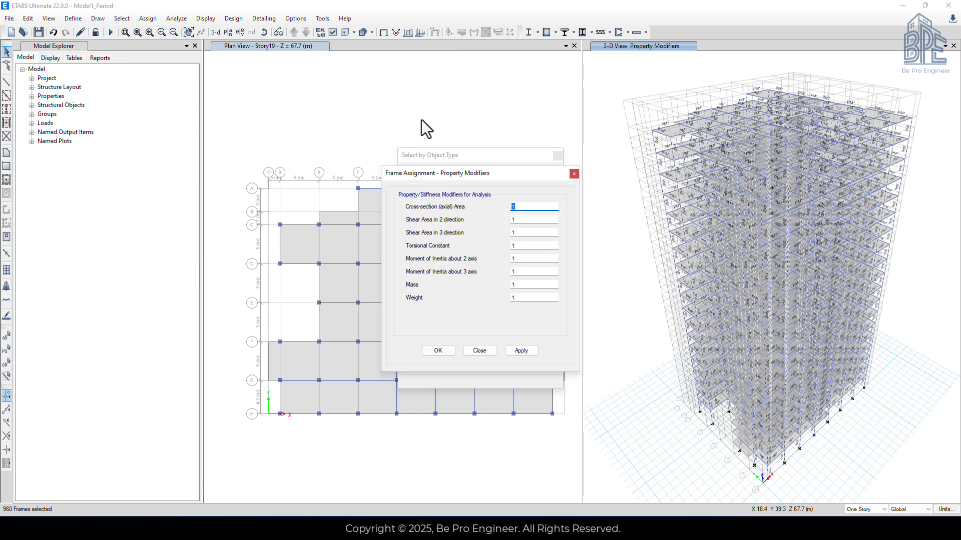
mouse_move(514, 258)
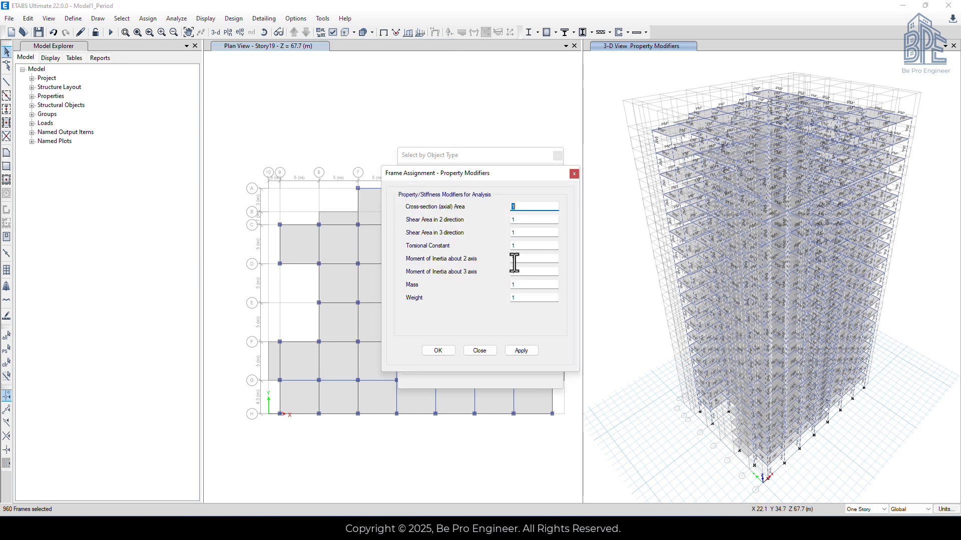
mouse_move(514, 284)
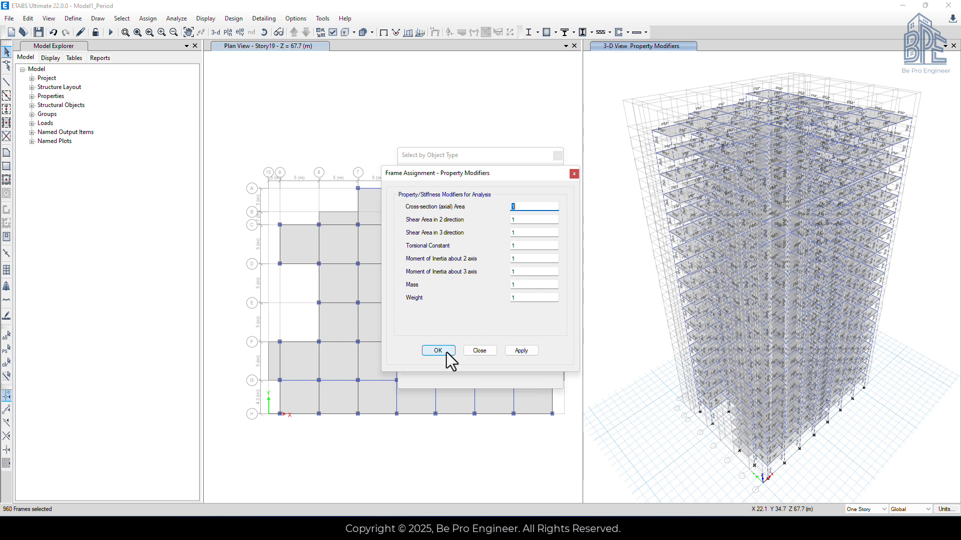
click(437, 351)
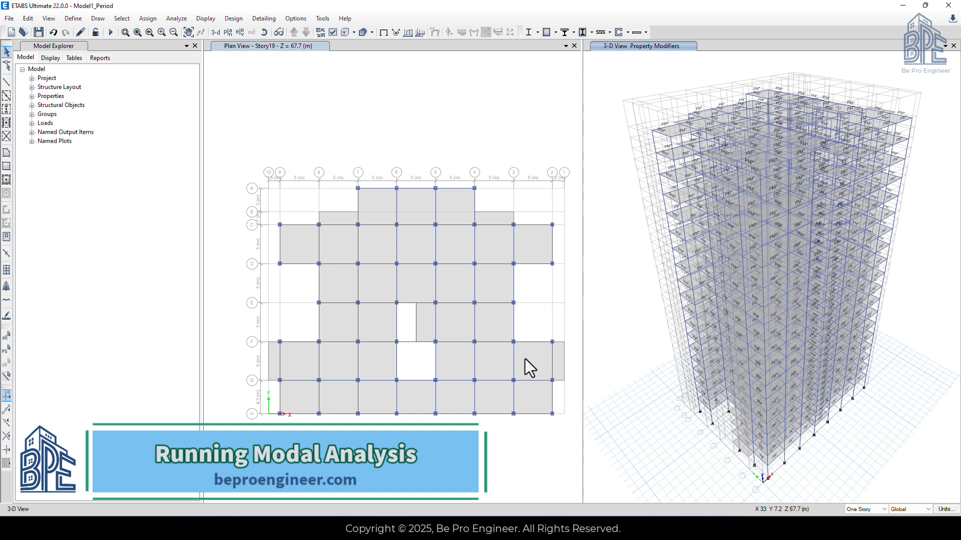
mouse_move(468, 271)
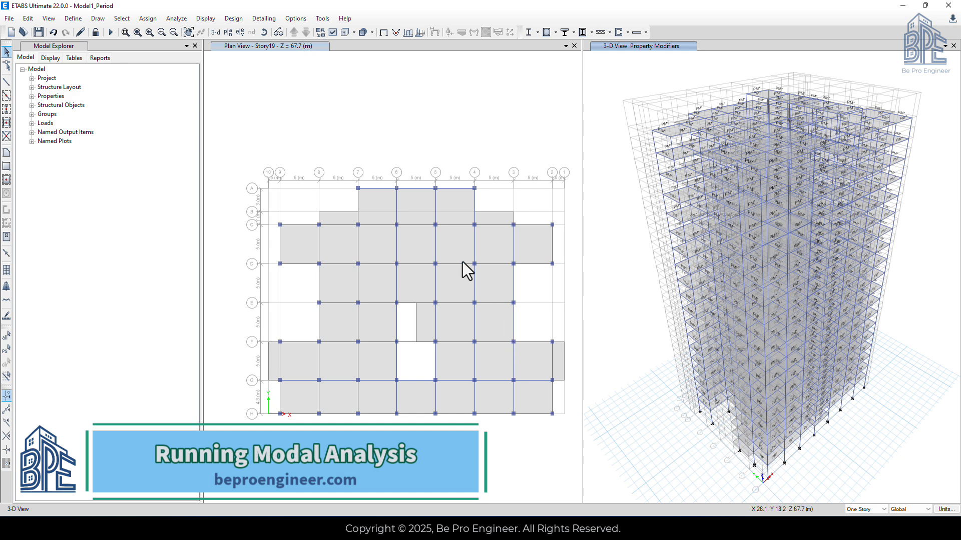
Run only the Modal case with diaphragm centers of rigidity calculation turned off.
click(176, 18)
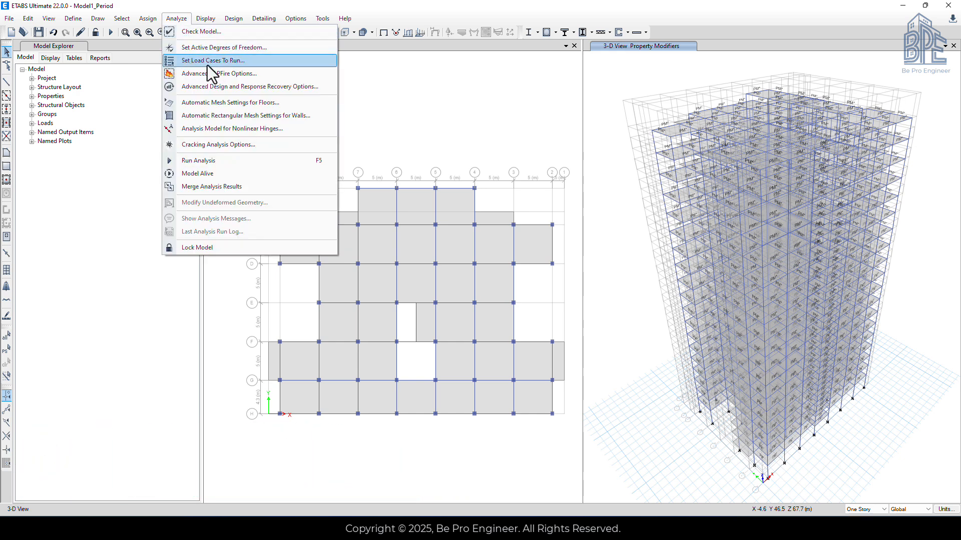
click(212, 60)
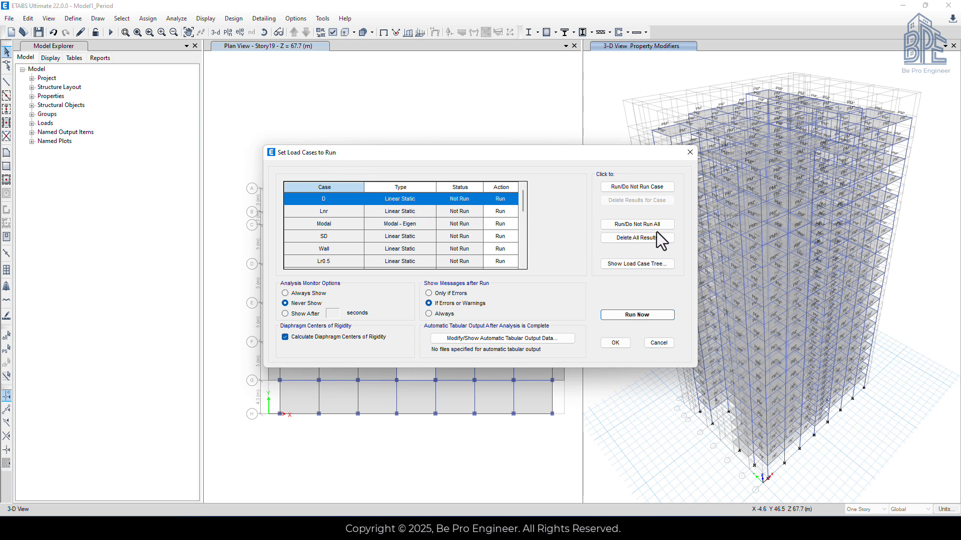
click(636, 223)
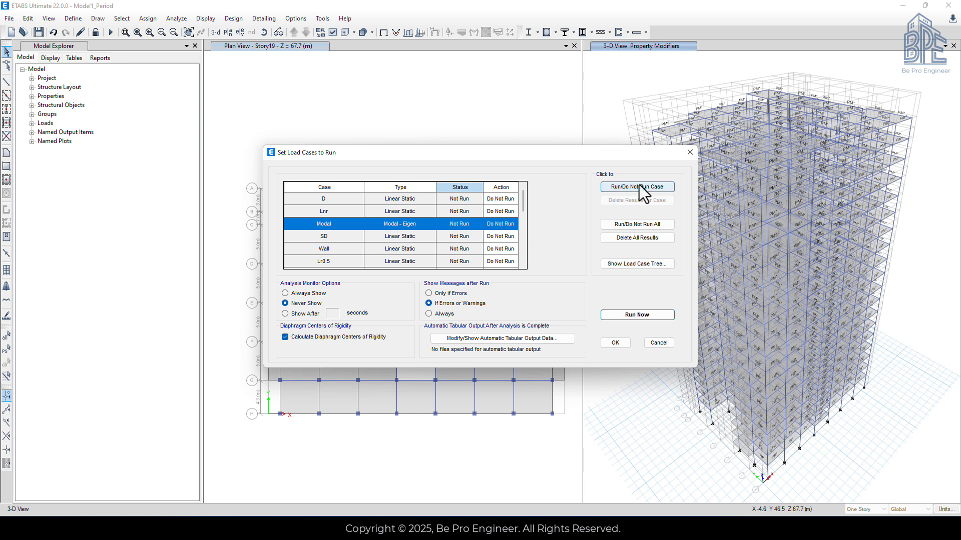
click(636, 187)
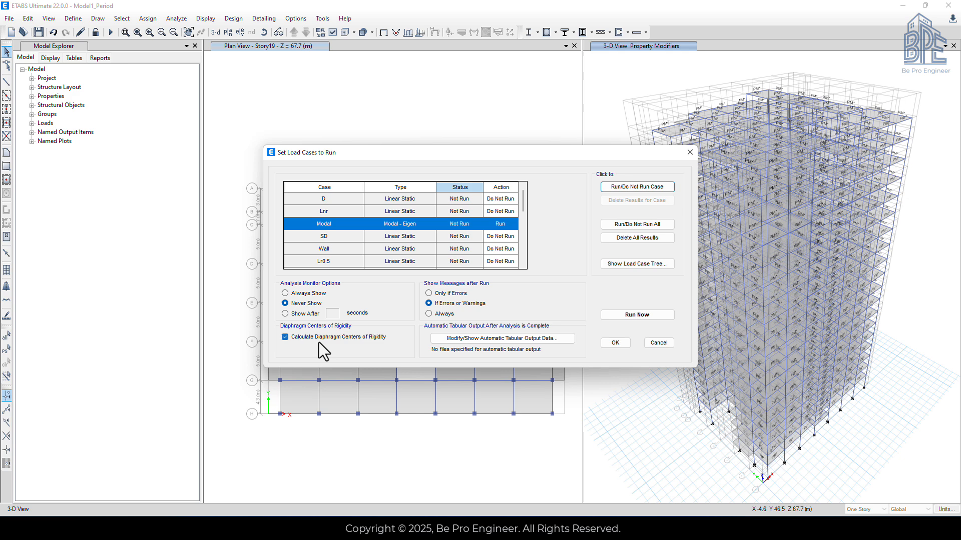
click(285, 337)
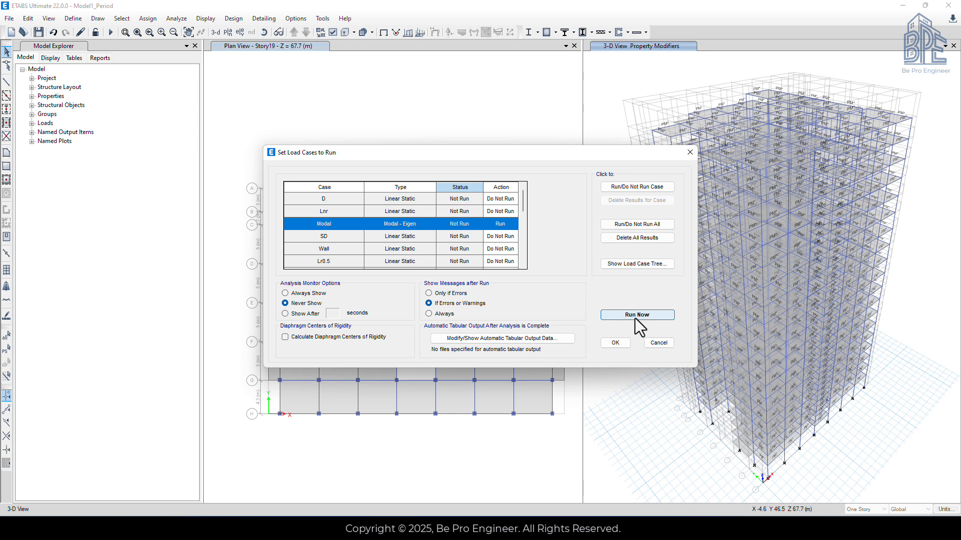
click(637, 315)
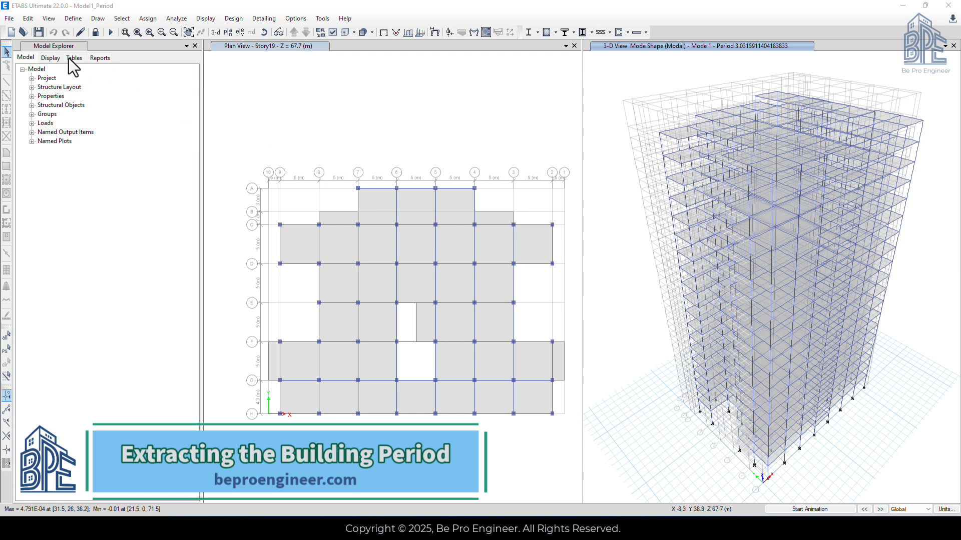
Show the Modal Participating Mass Ratios table from Analysis Results > Structure Output > Modal Information.
click(73, 58)
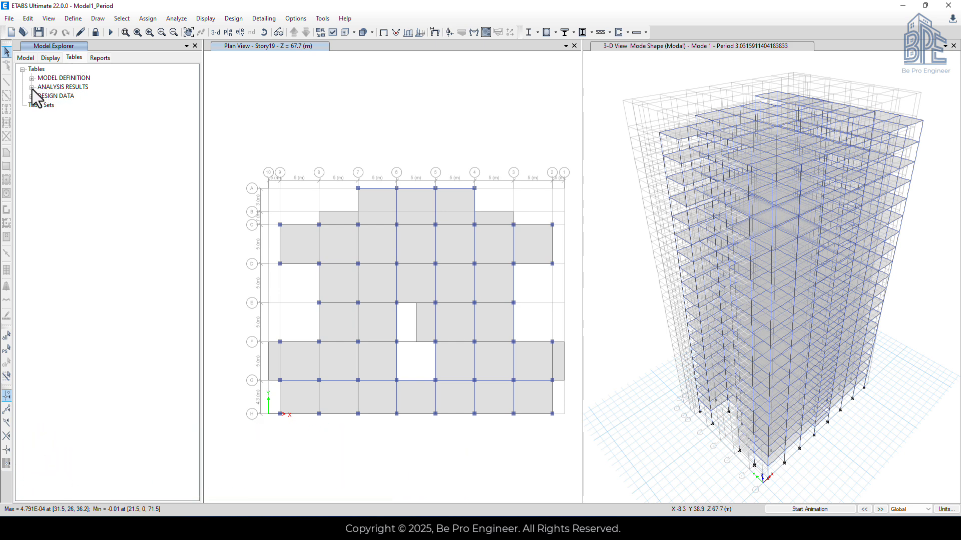
click(32, 86)
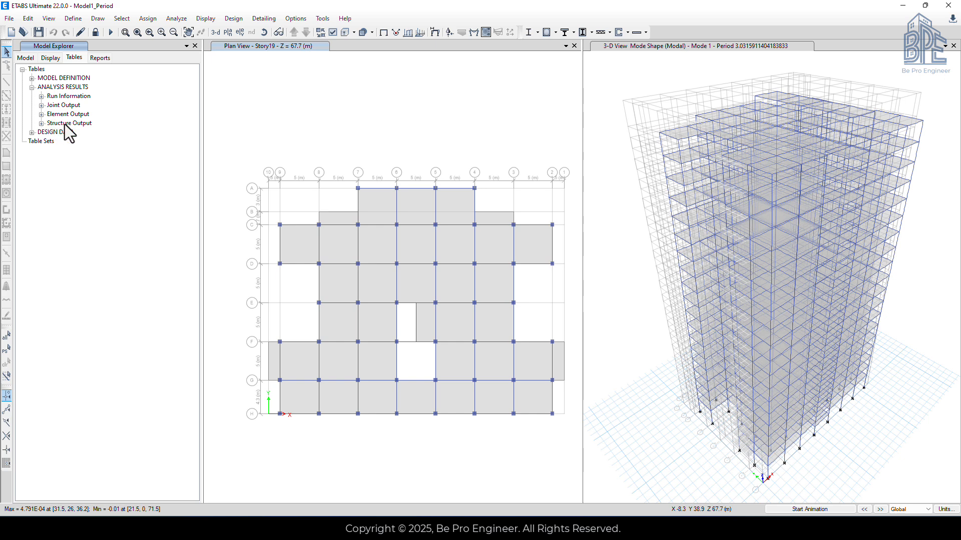
click(41, 123)
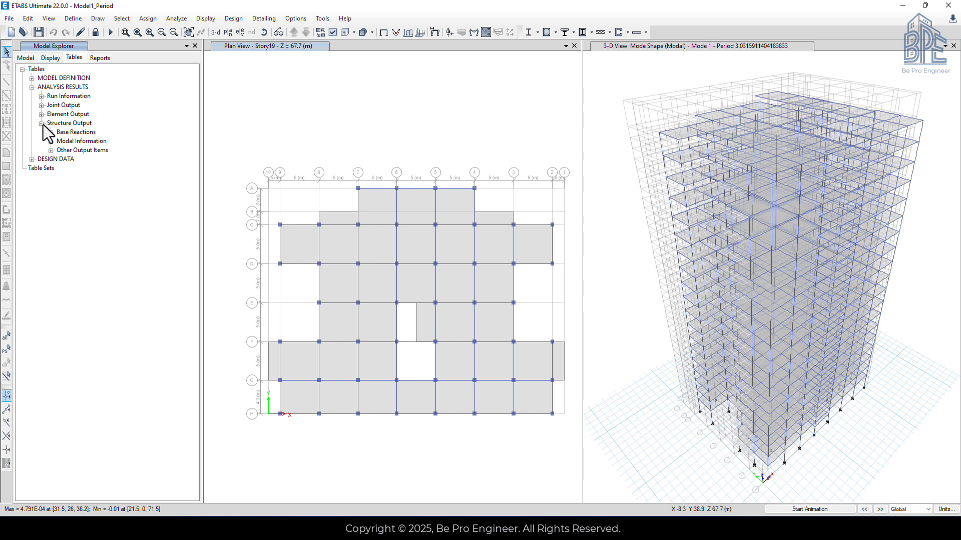
mouse_move(68, 152)
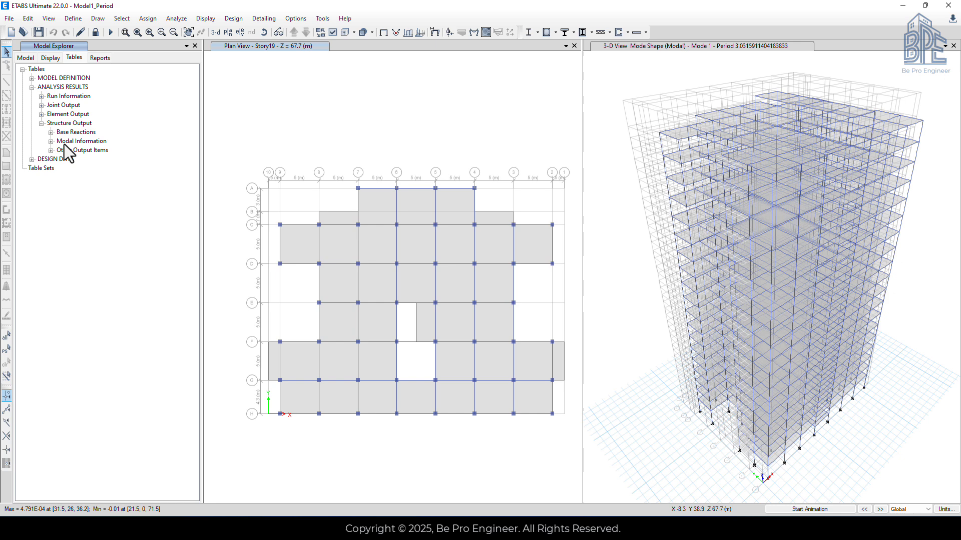
click(51, 141)
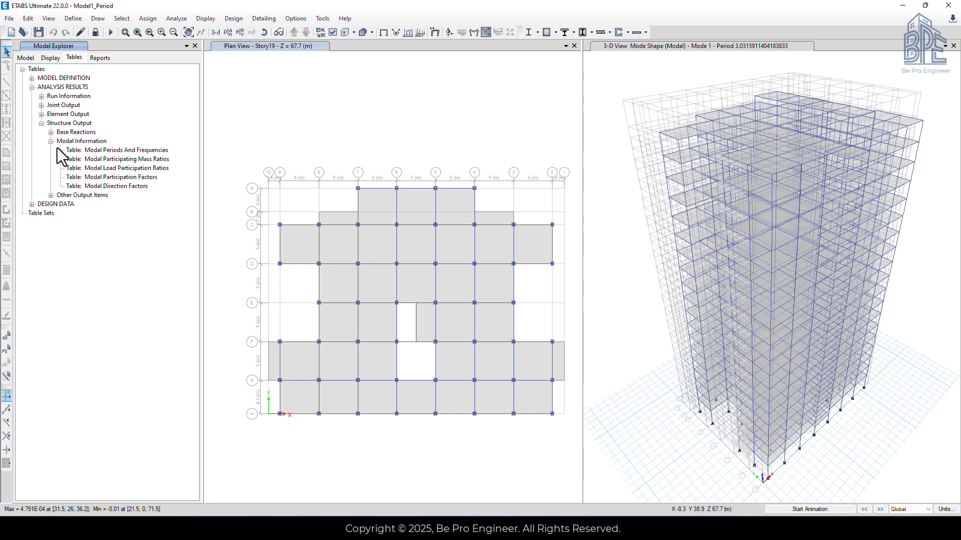
mouse_move(72, 164)
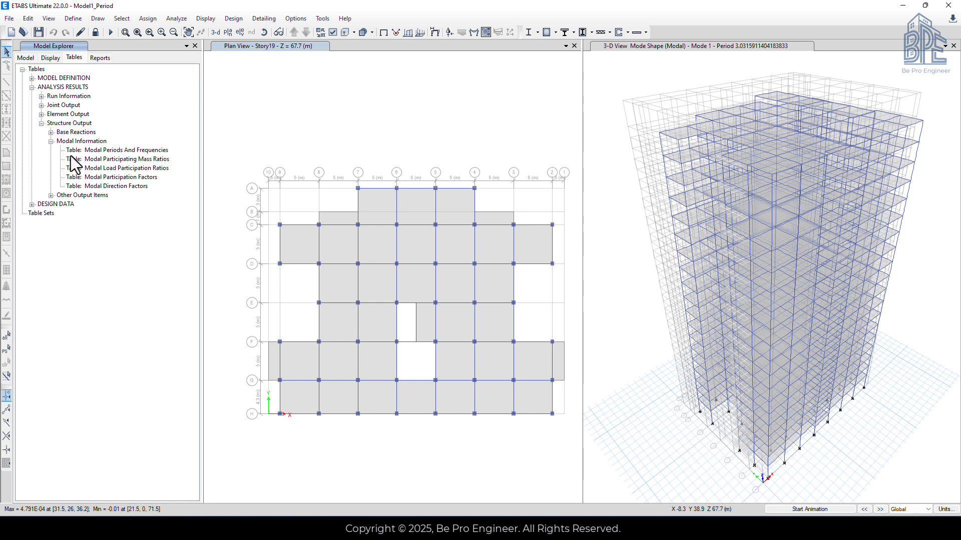
mouse_move(122, 169)
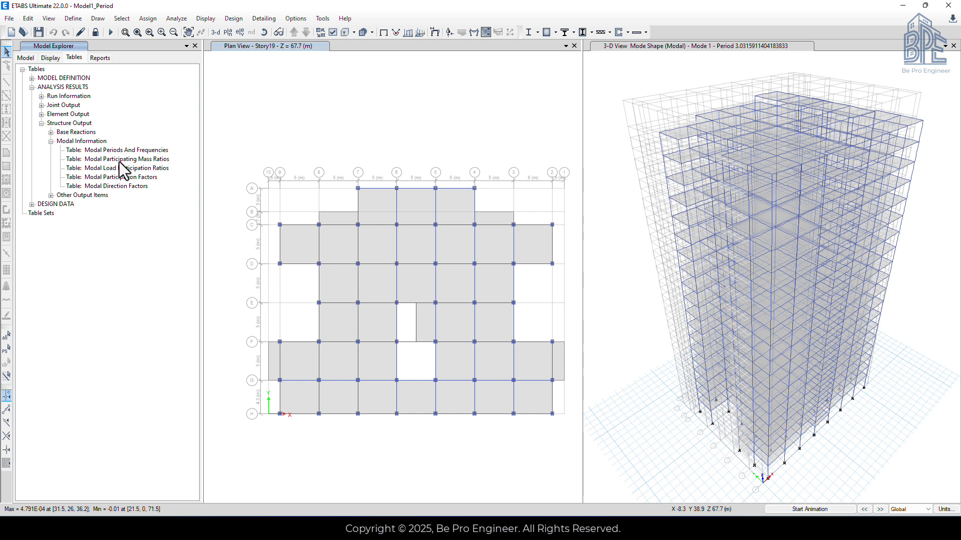
right_click(121, 160)
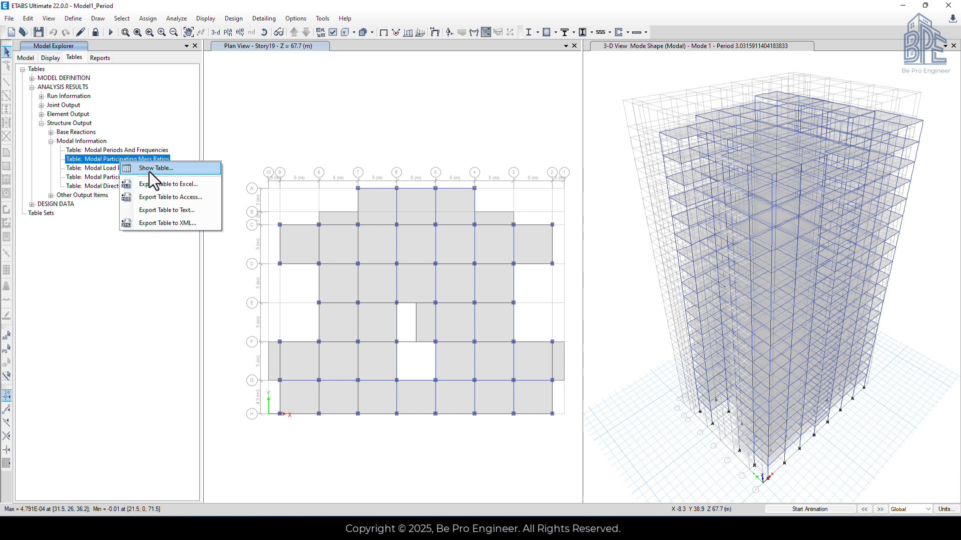
click(155, 169)
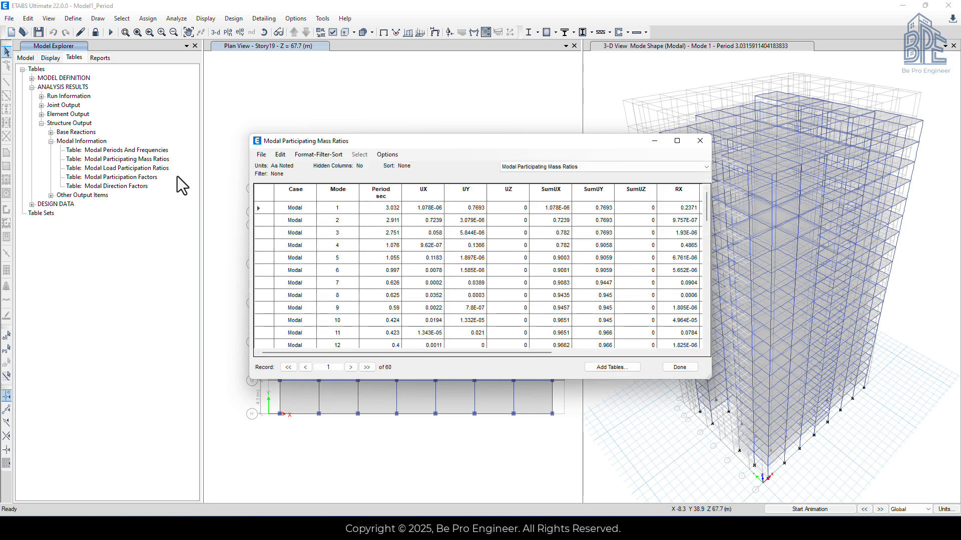
mouse_move(424, 225)
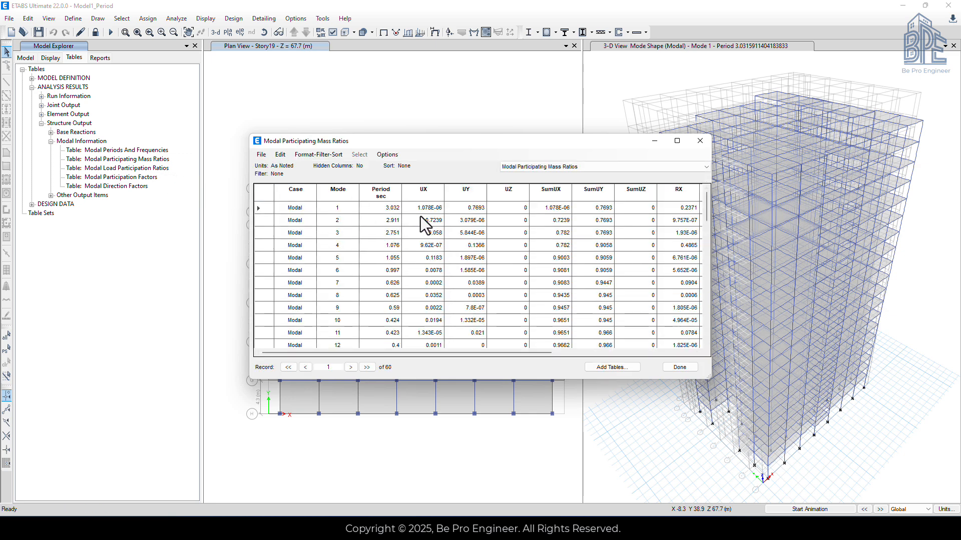
mouse_move(434, 202)
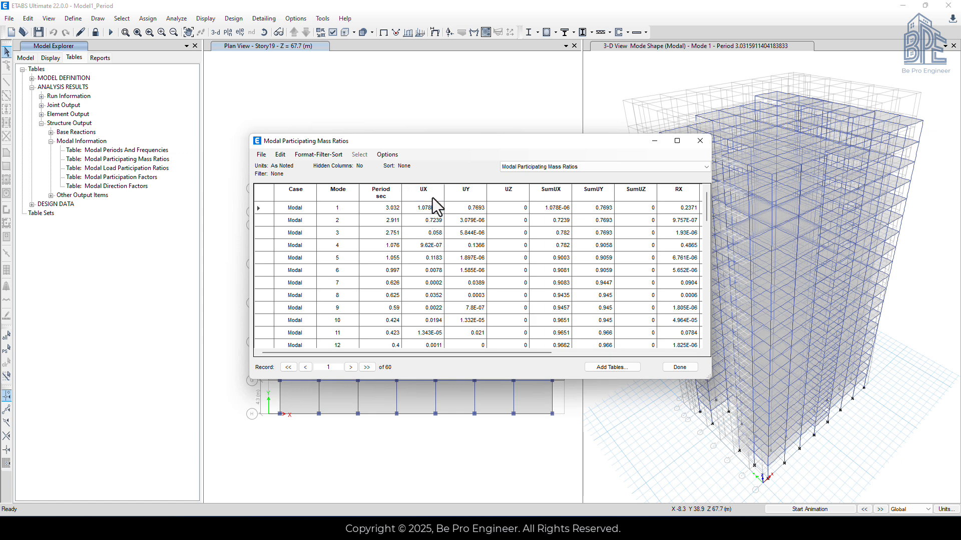
mouse_move(452, 192)
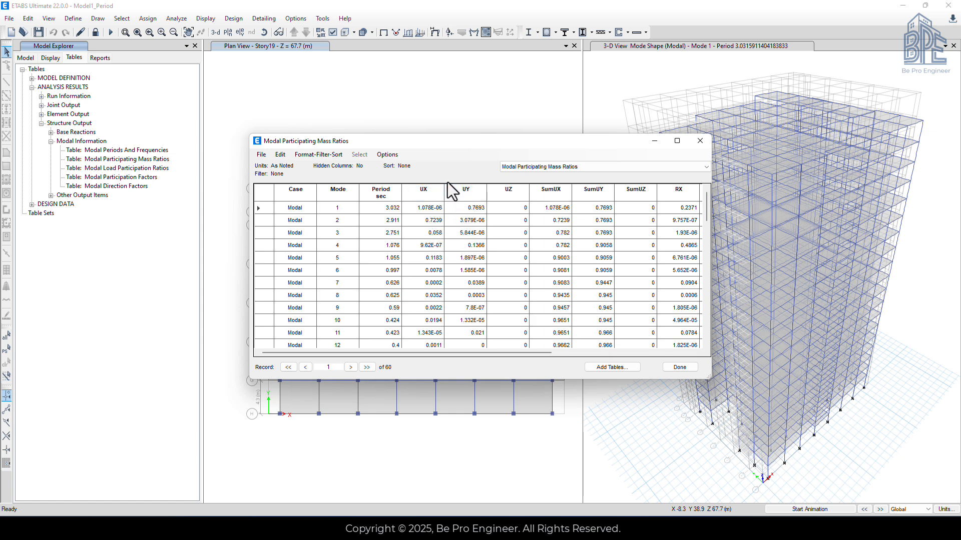
mouse_move(444, 182)
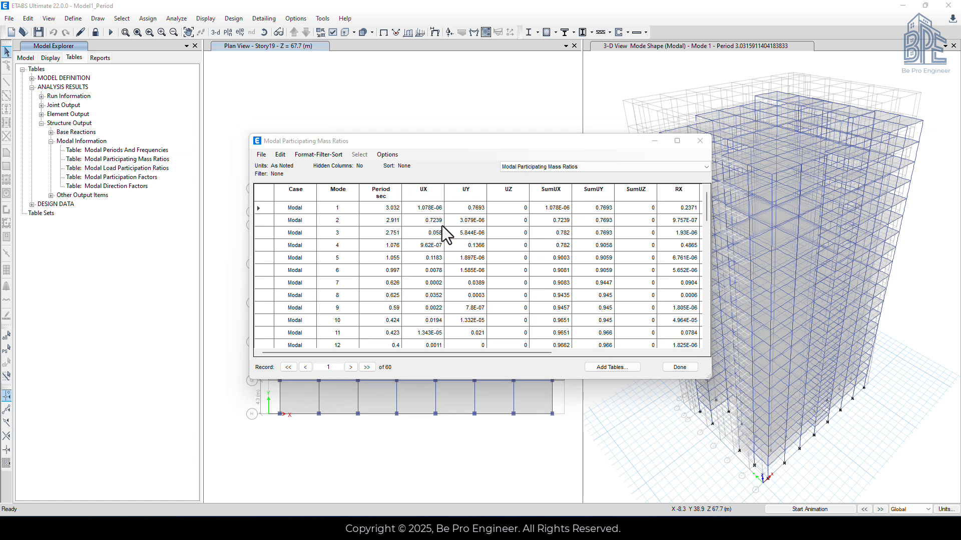
mouse_move(384, 236)
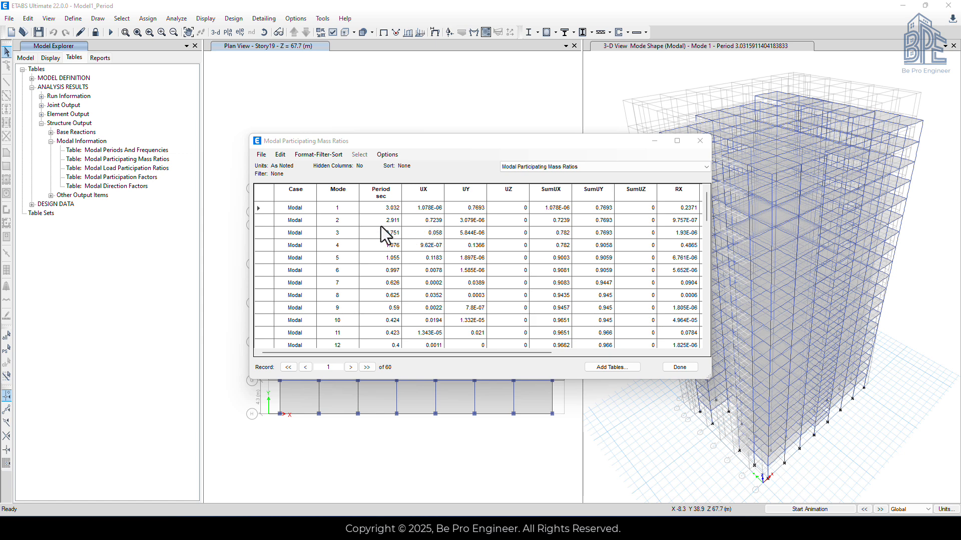
mouse_move(402, 234)
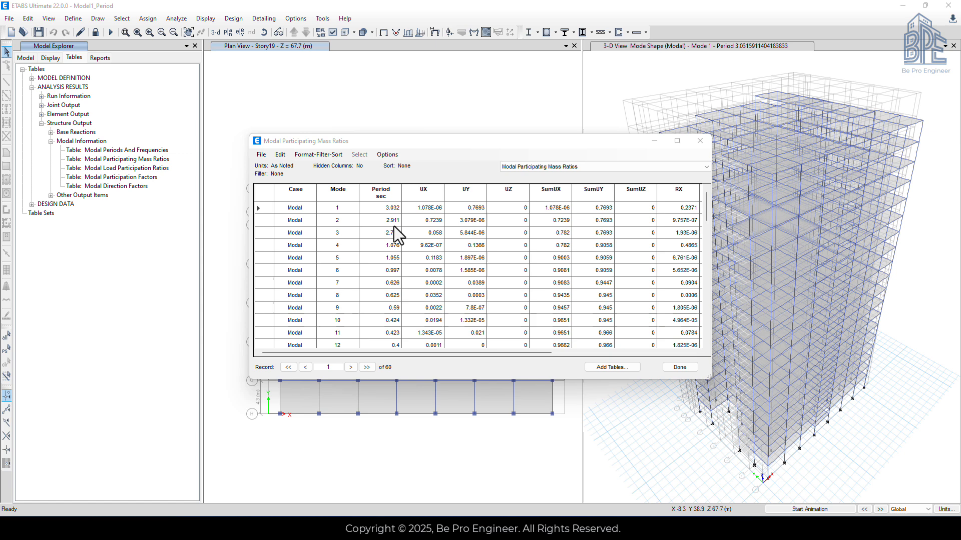
mouse_move(396, 236)
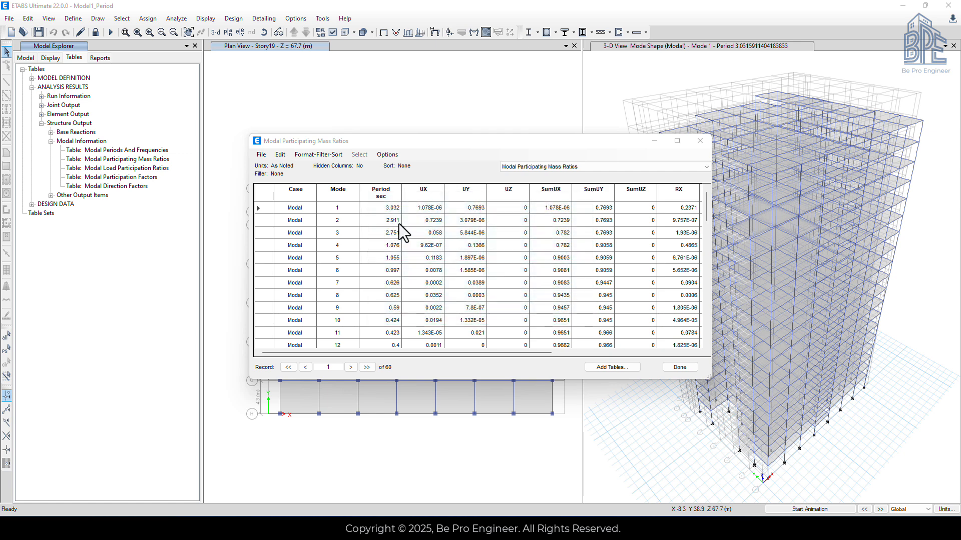
mouse_move(485, 223)
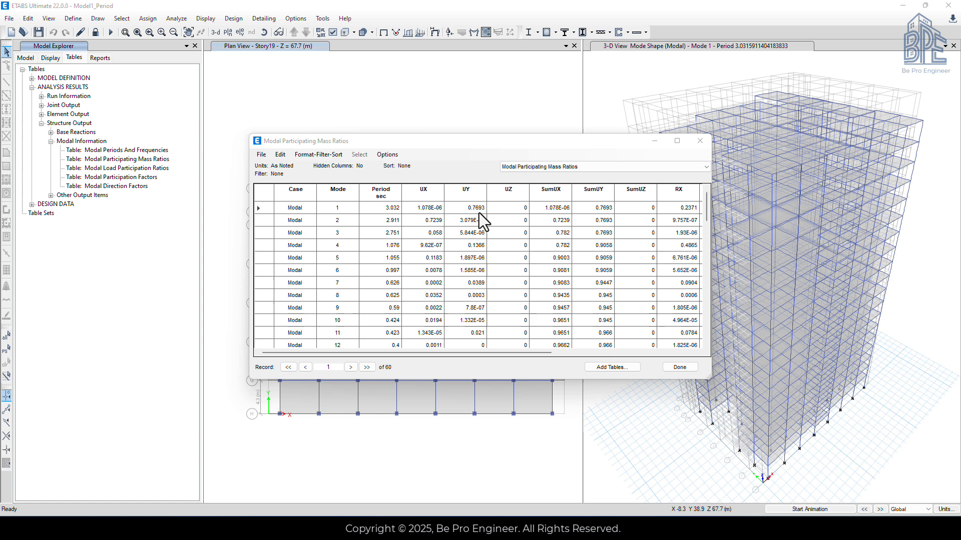
mouse_move(474, 222)
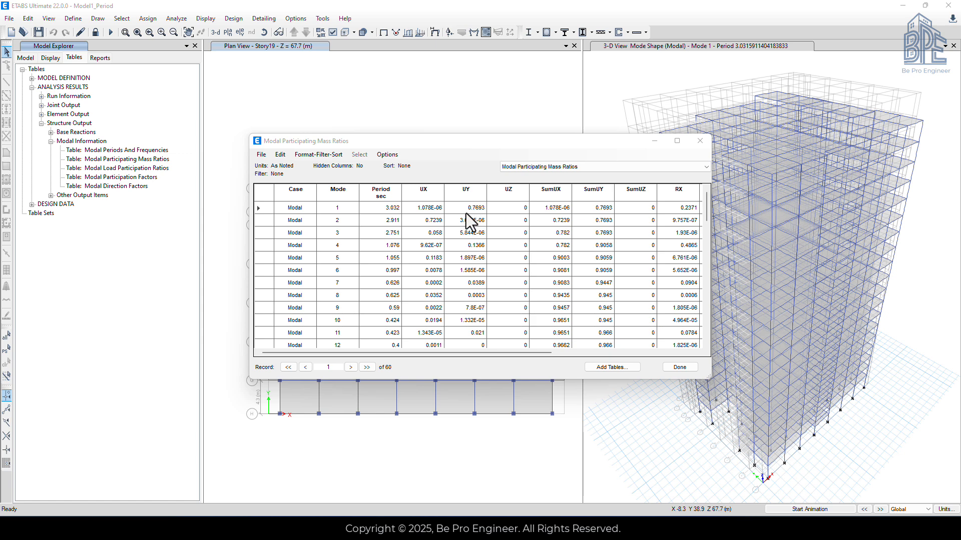
mouse_move(479, 225)
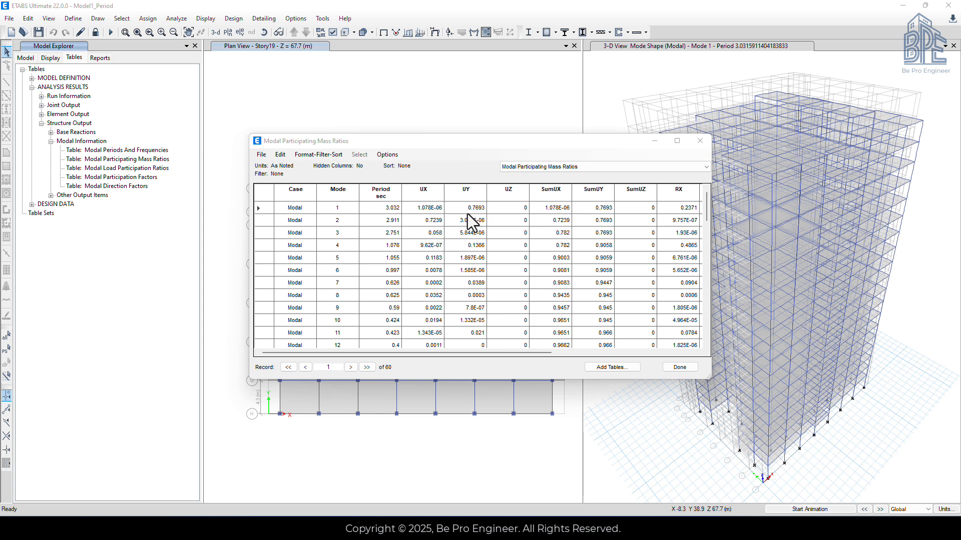
mouse_move(370, 222)
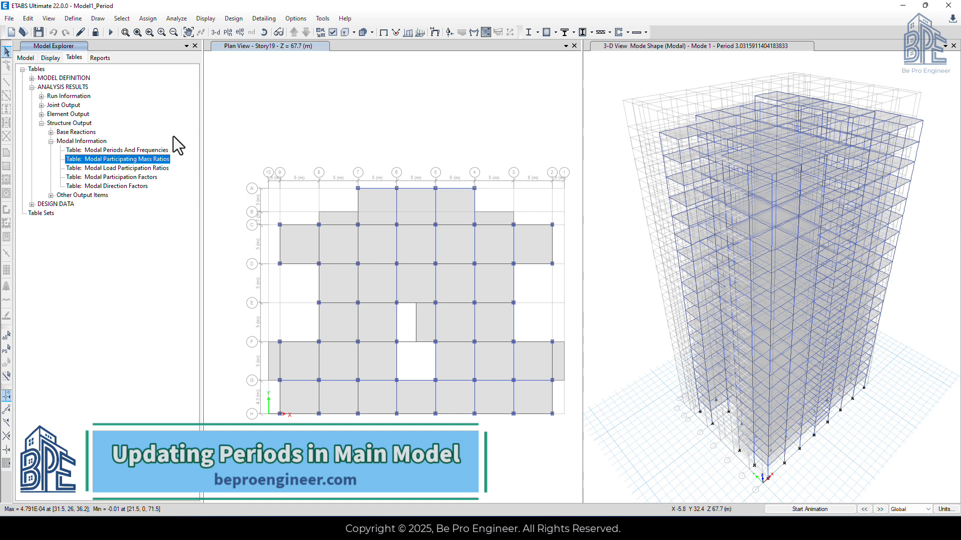
Leave the mass ratios table and start opening a different model file.
click(10, 18)
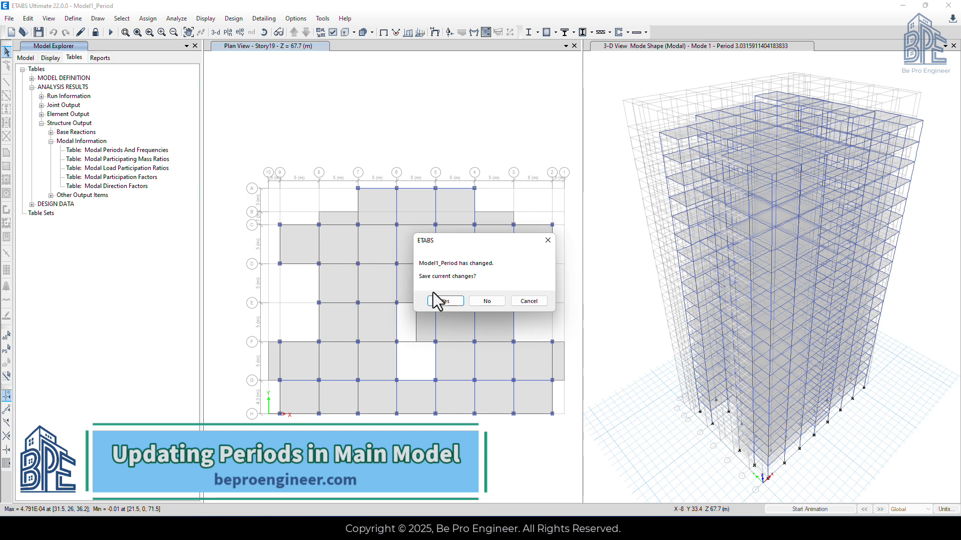
Save changes to Model1_Period and open the main Model1.EDB model.
click(444, 301)
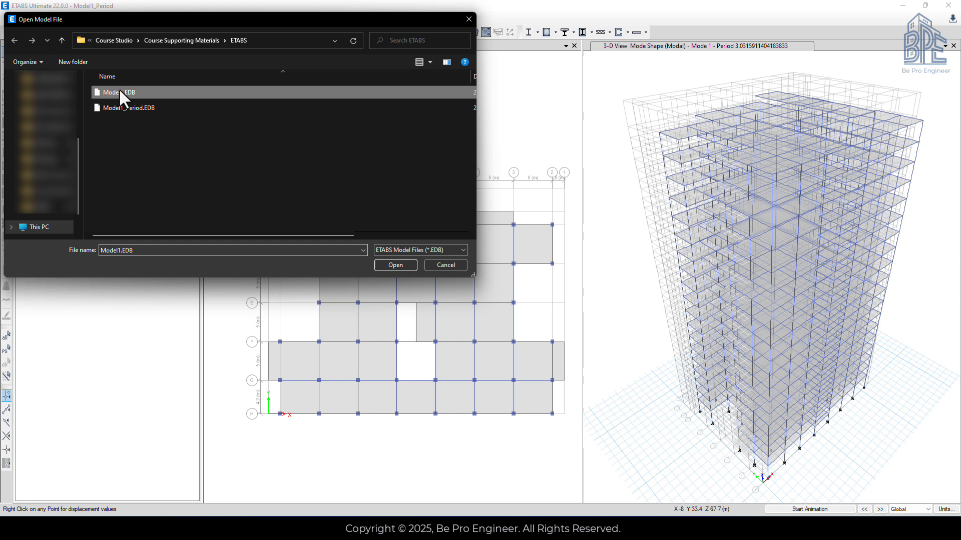
click(395, 264)
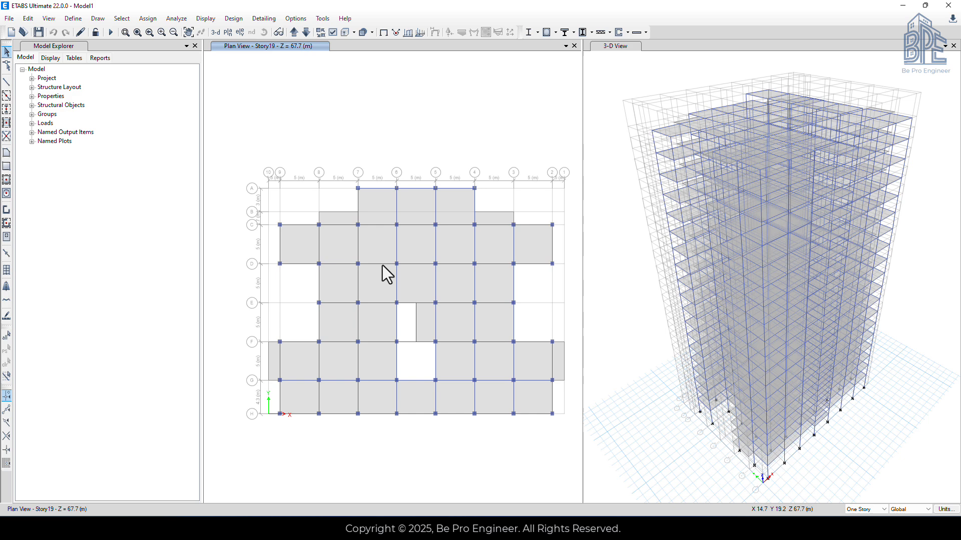
Give the EX seismic load pattern a user-defined 2.91 s period.
click(72, 18)
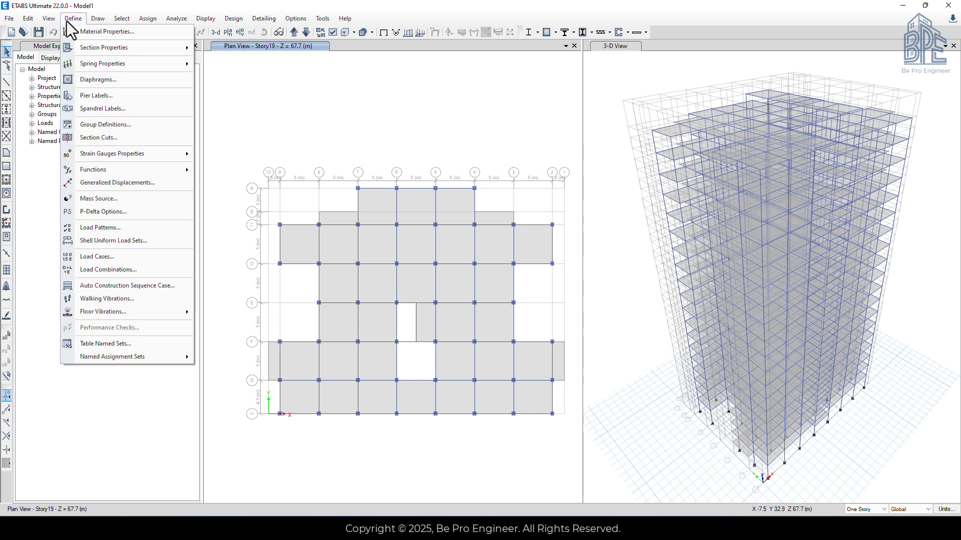
mouse_move(116, 182)
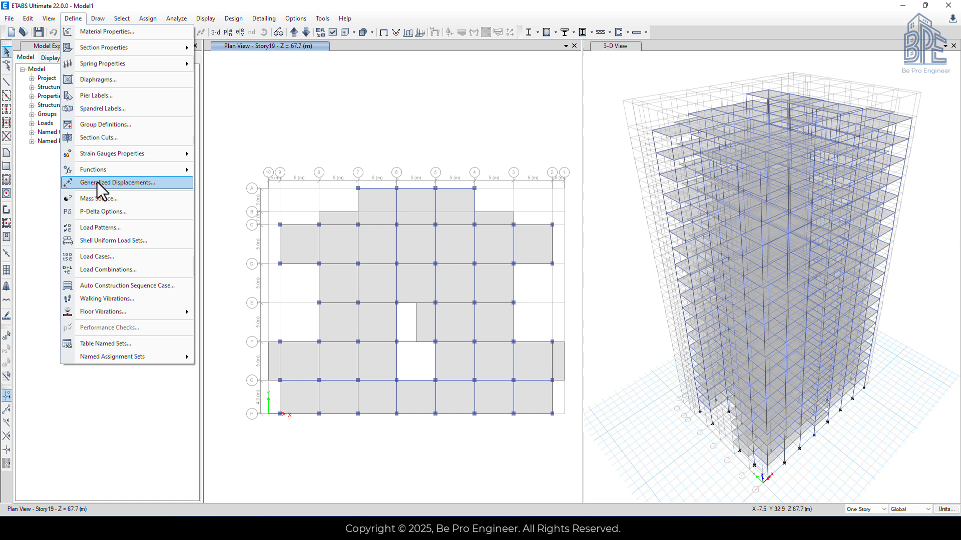
mouse_move(101, 228)
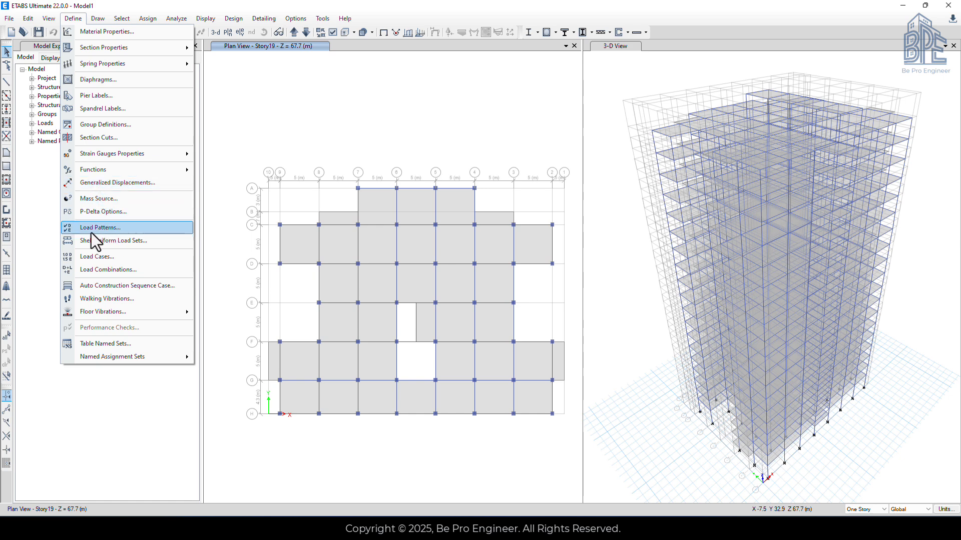
click(100, 227)
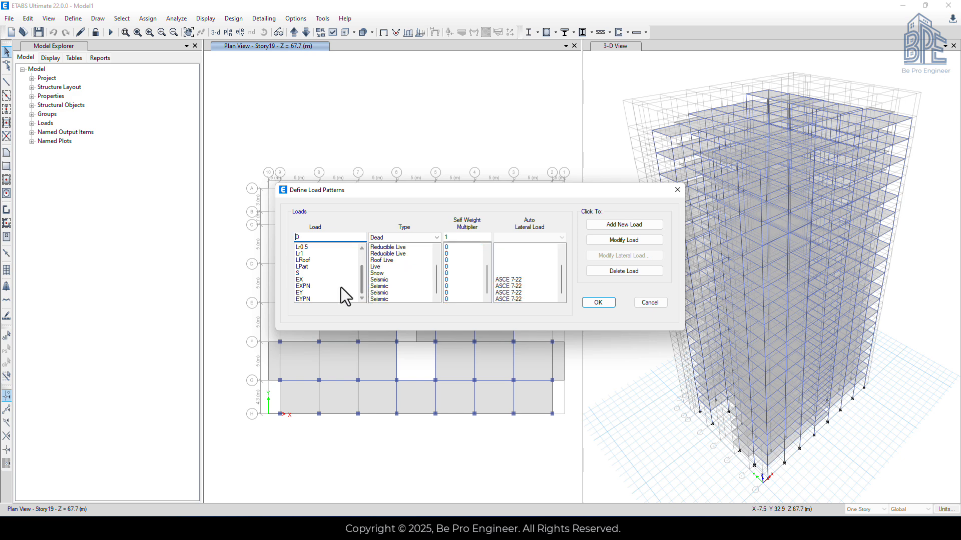
click(303, 279)
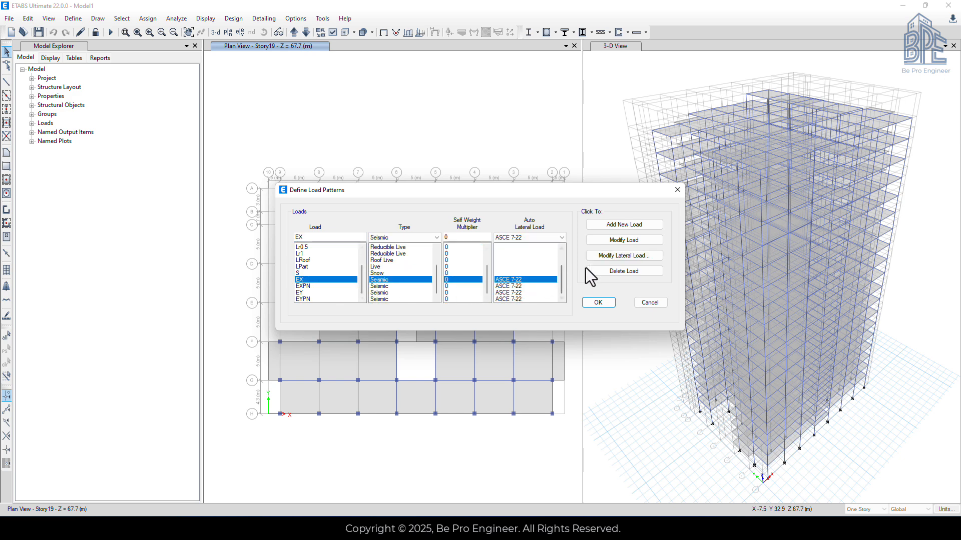
click(623, 255)
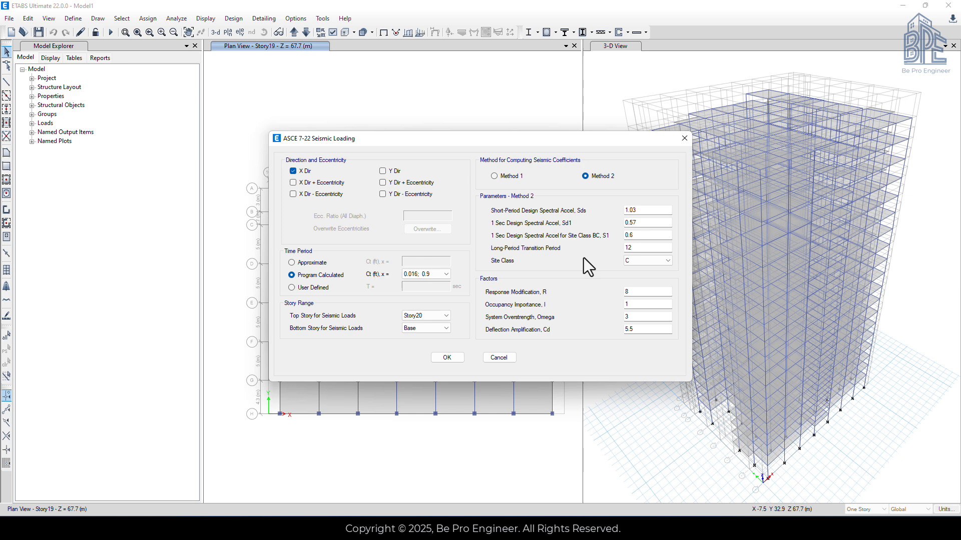
mouse_move(303, 291)
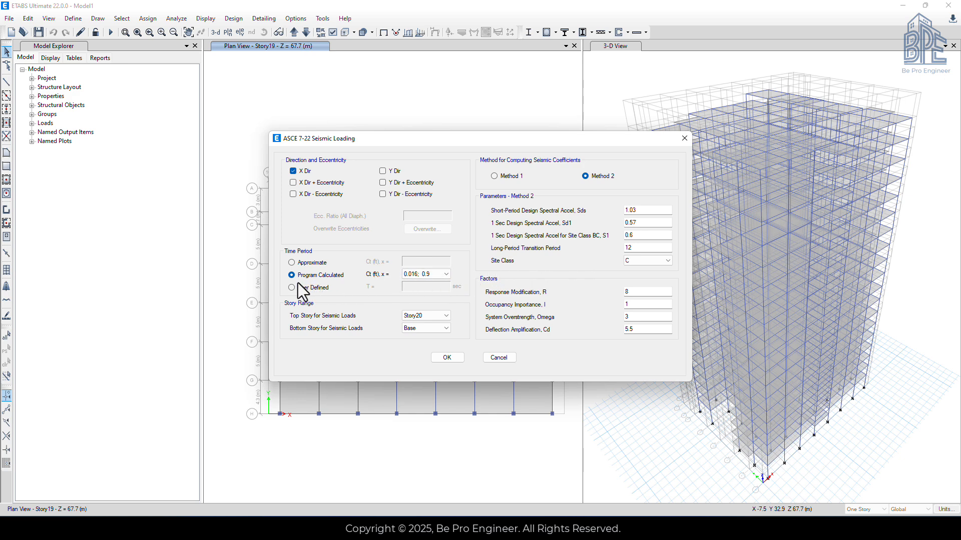
mouse_move(301, 300)
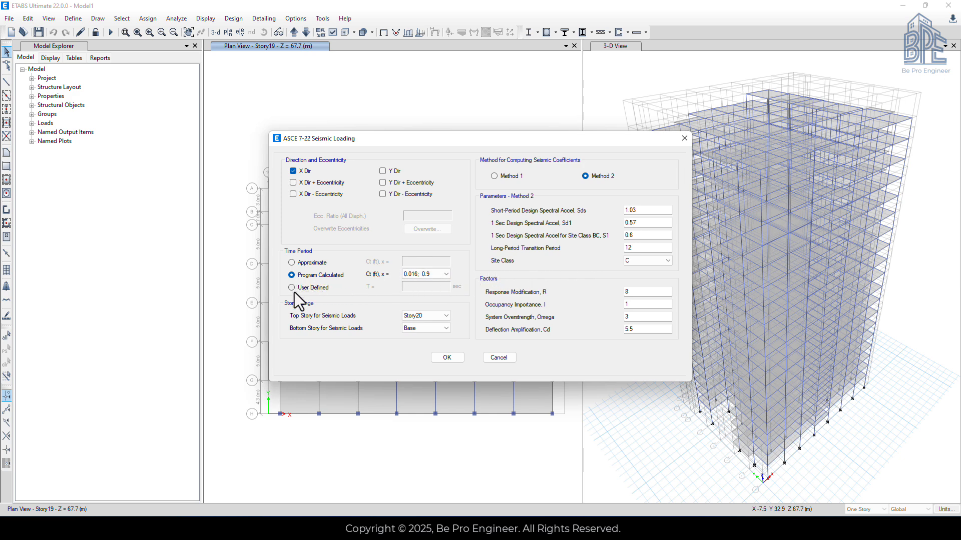
click(291, 289)
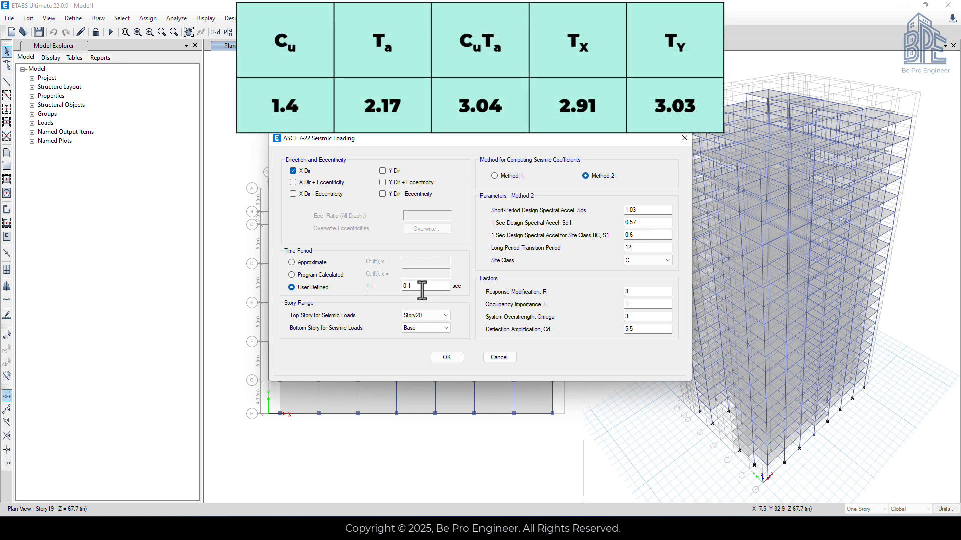
triple_click(423, 286)
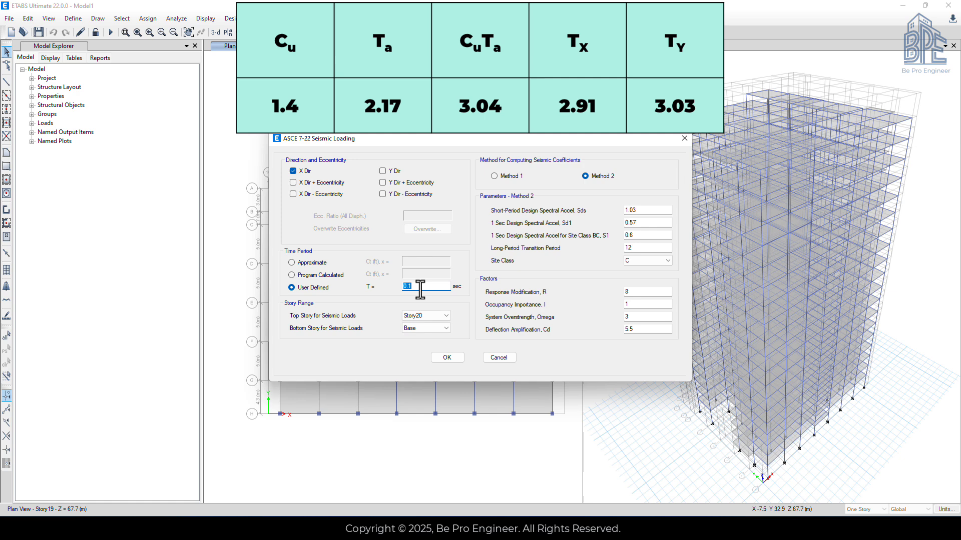
text(2.91)
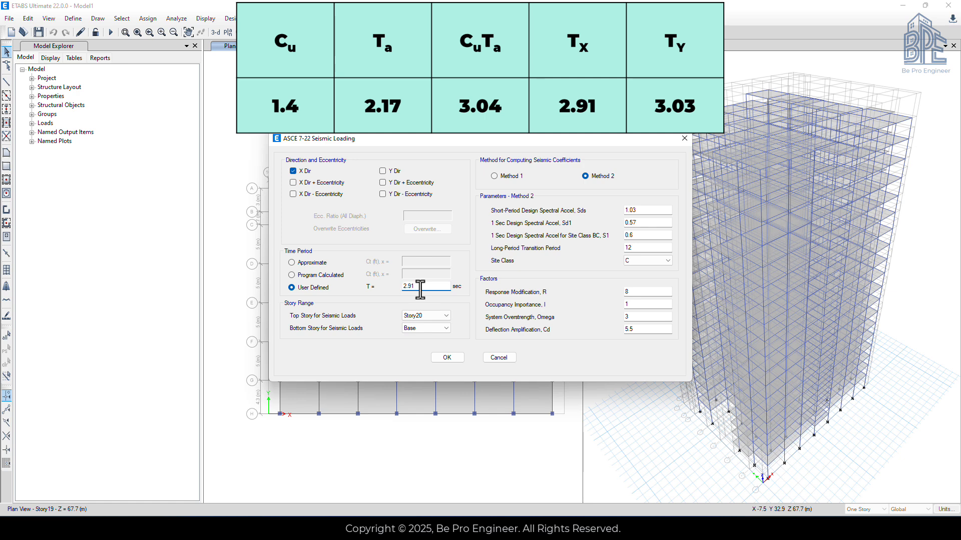
click(446, 358)
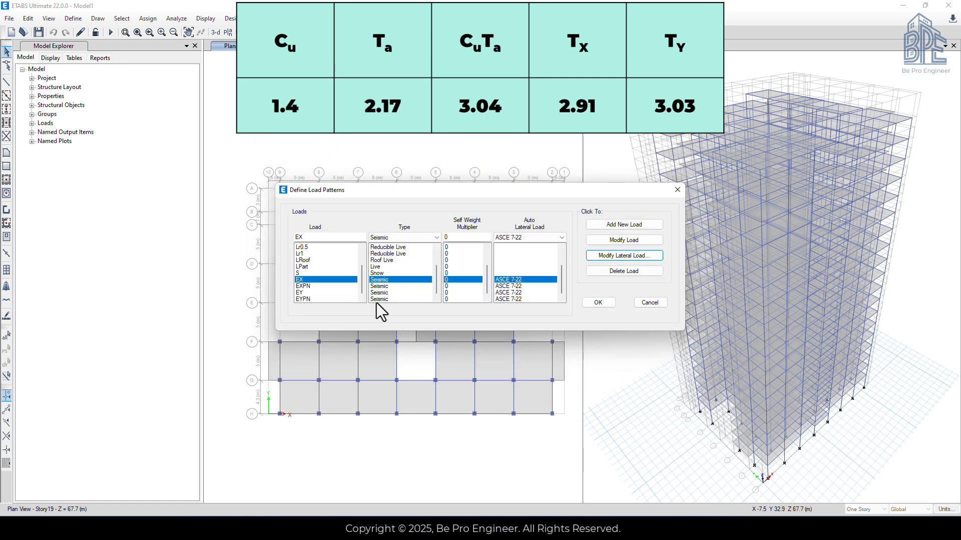
Set the EXPN load pattern to a user-defined period and enter 2.91 s.
click(303, 286)
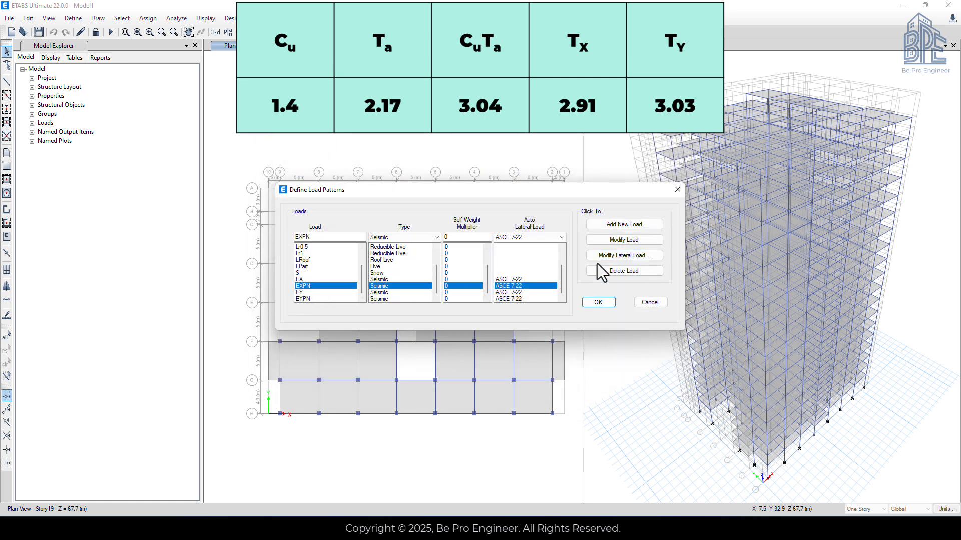
click(622, 255)
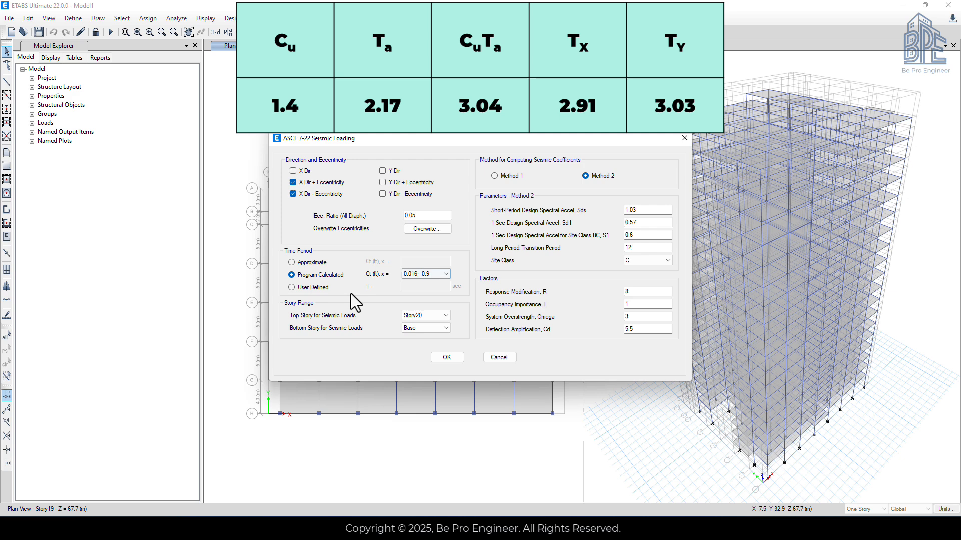
click(291, 287)
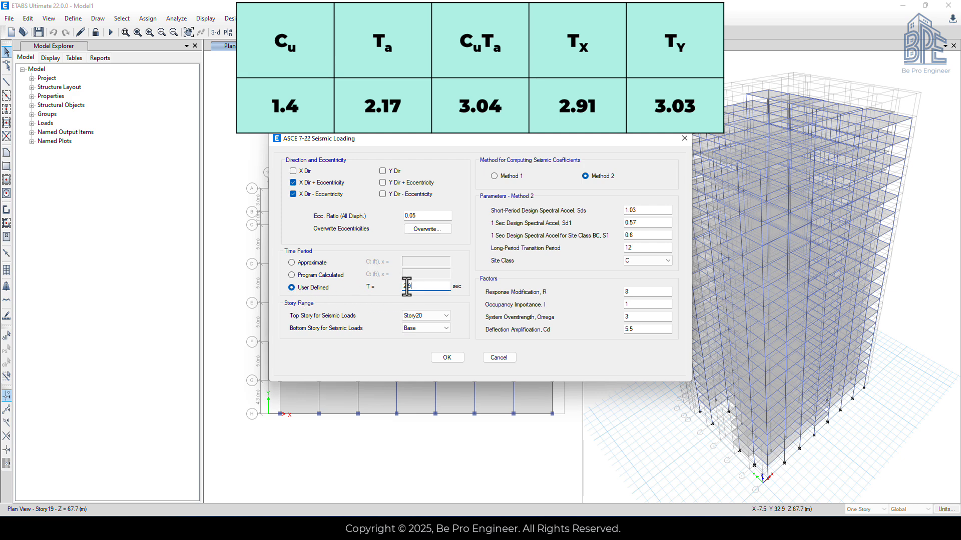
text(2.91)
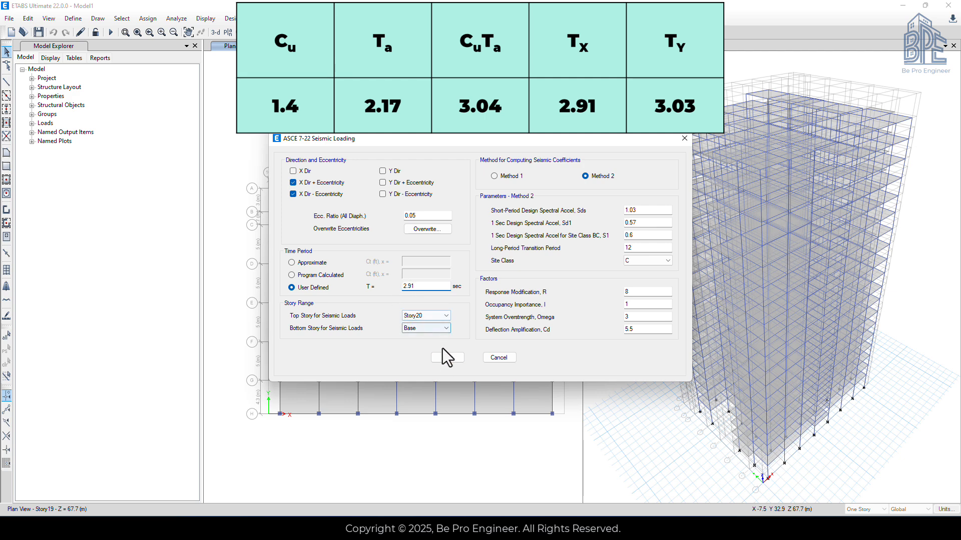
Confirm EXPN's 2.91 s and give EY a user-defined 3.03 s period.
click(447, 357)
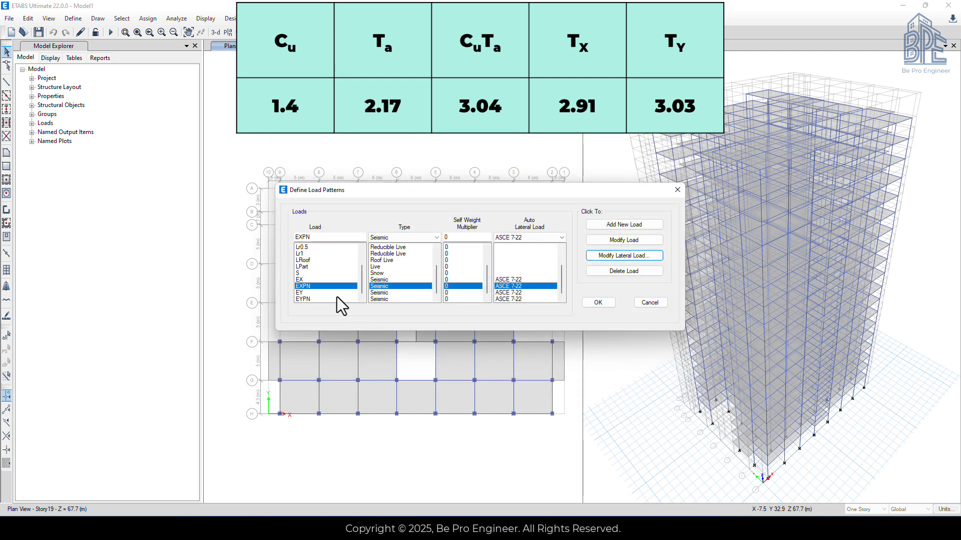
click(324, 292)
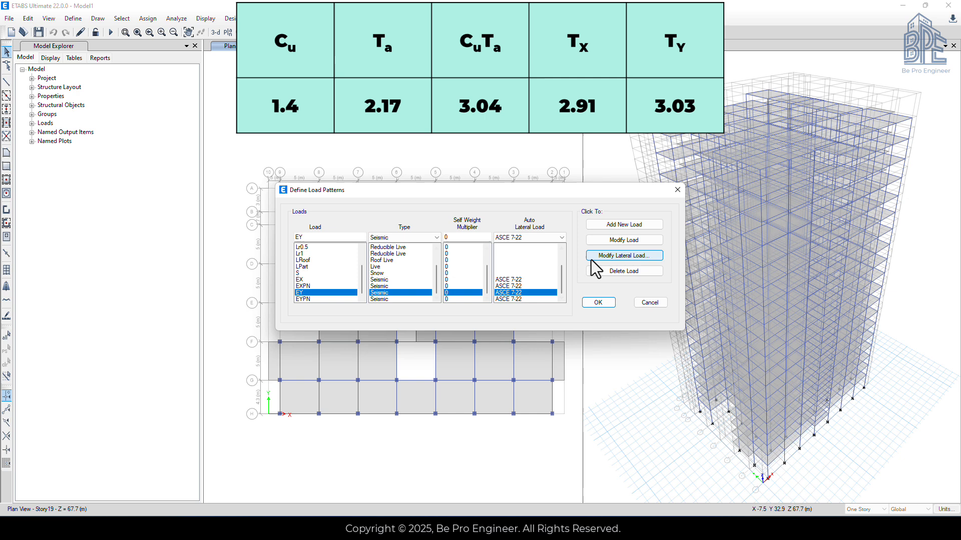
click(624, 256)
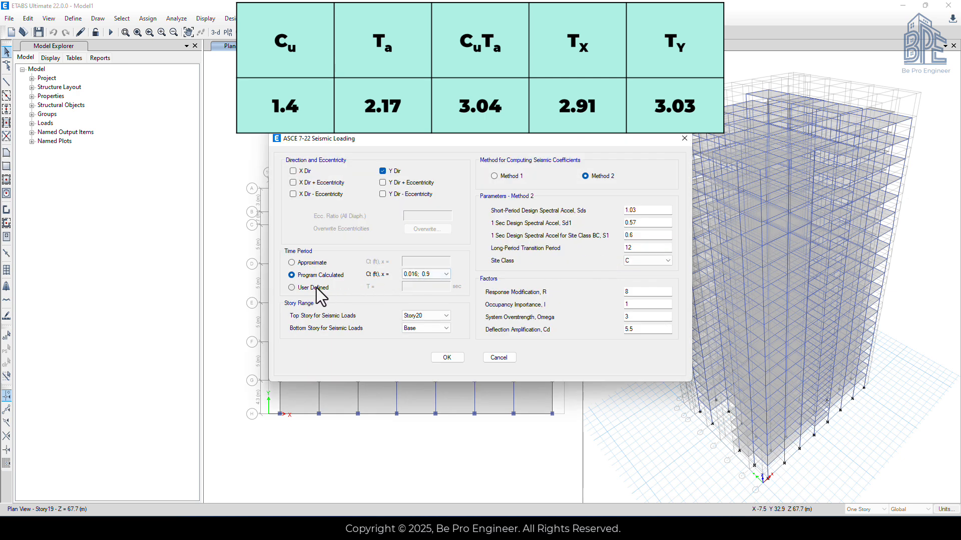
click(292, 287)
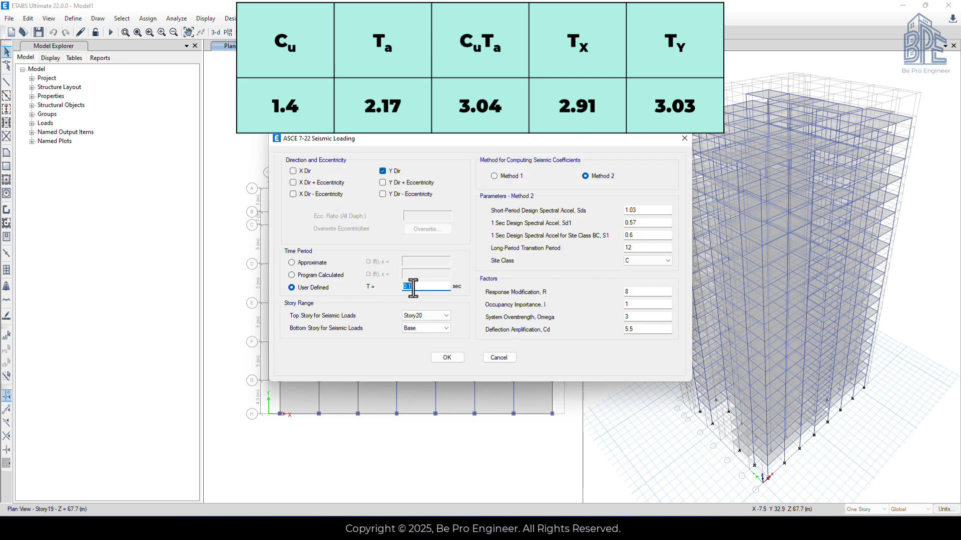
text(3)
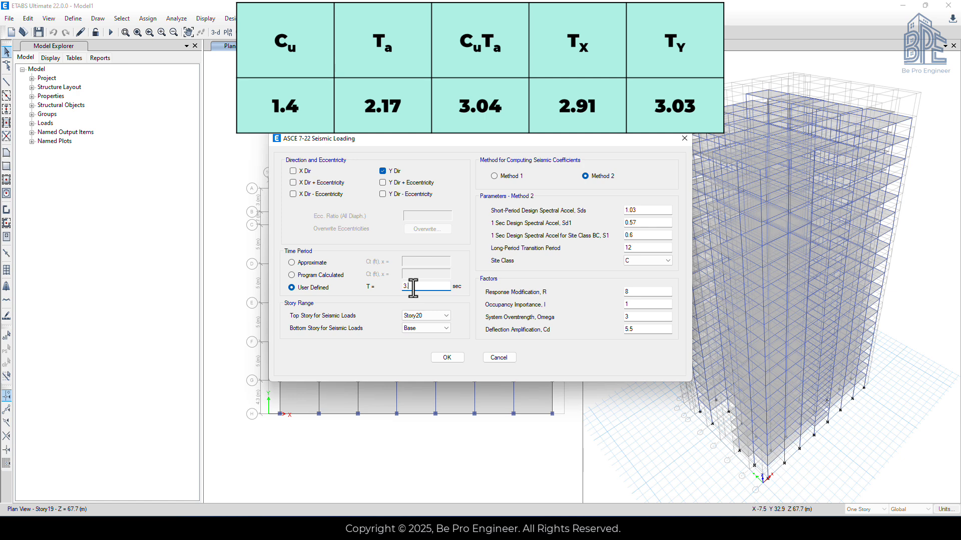
text(.03)
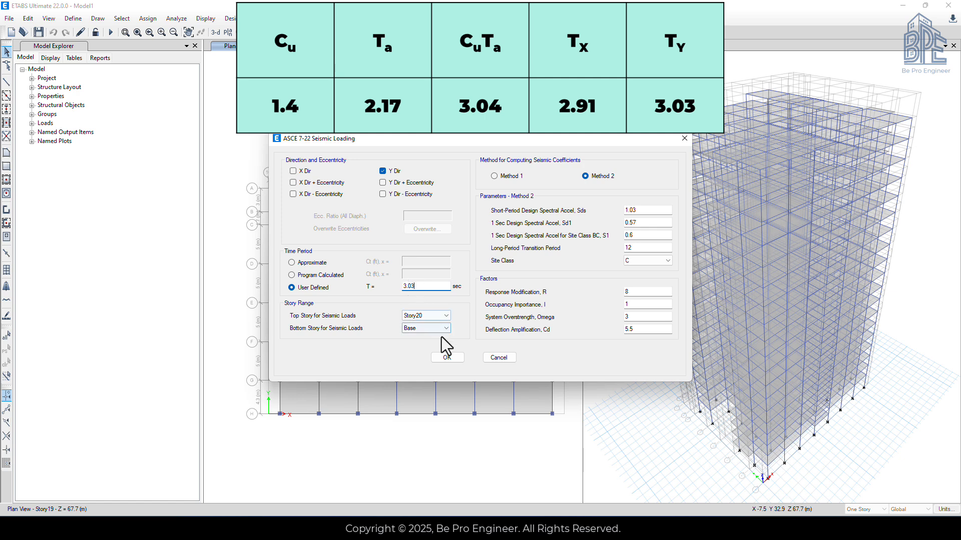
click(447, 357)
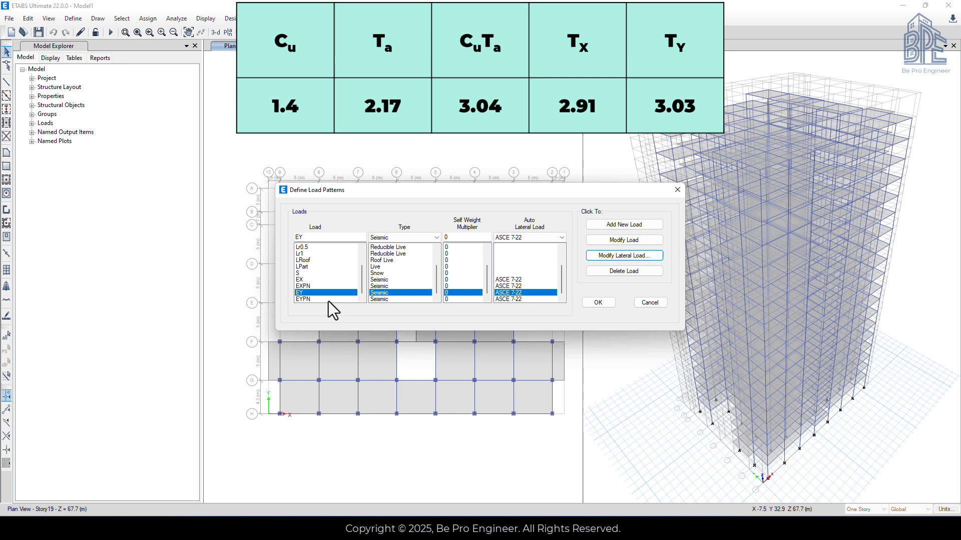
Give EYPN a user-defined 3.03 s period and close the load pattern definitions.
click(623, 255)
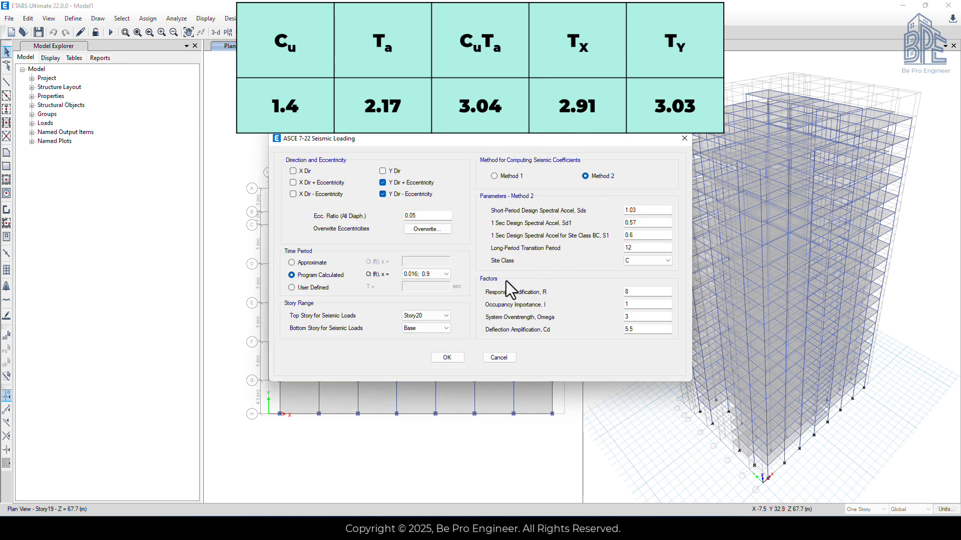
click(291, 287)
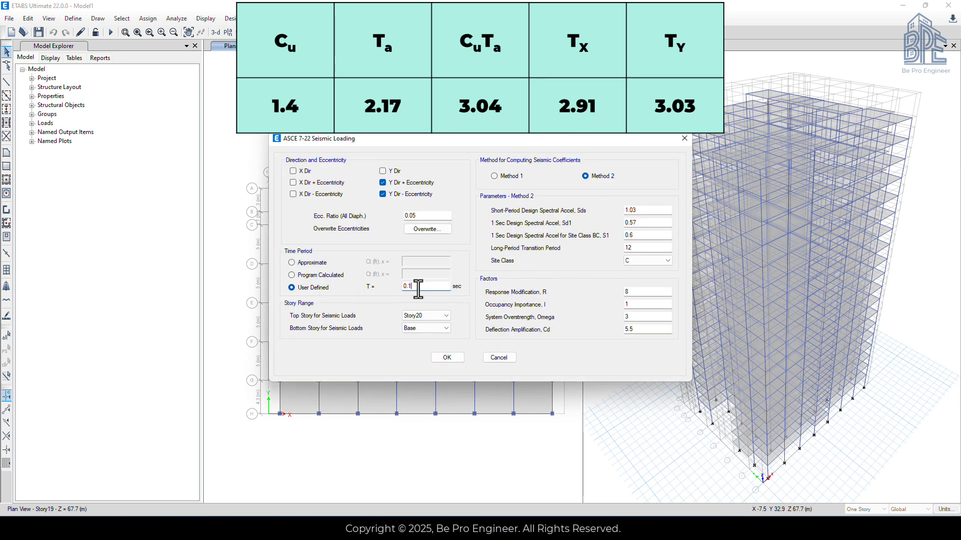
text(3.03)
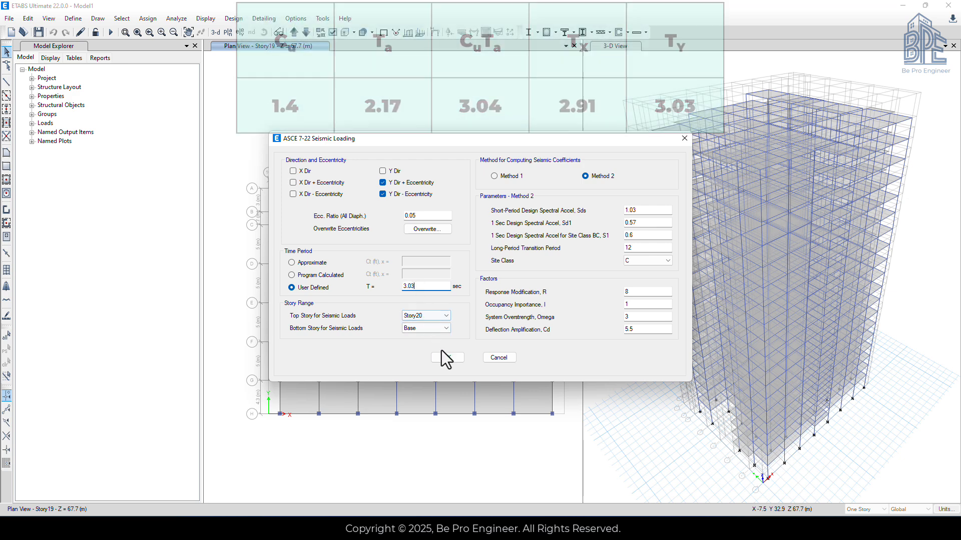
click(447, 357)
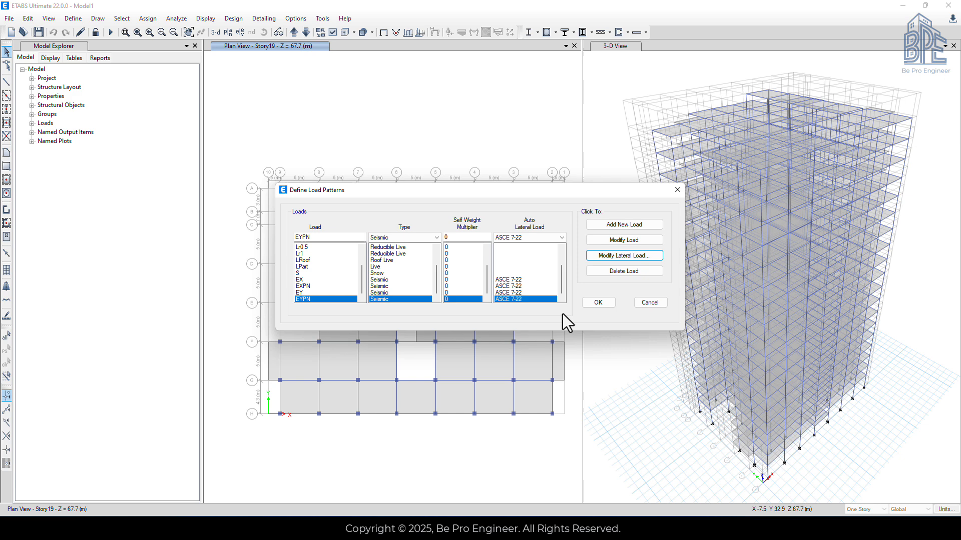
click(598, 302)
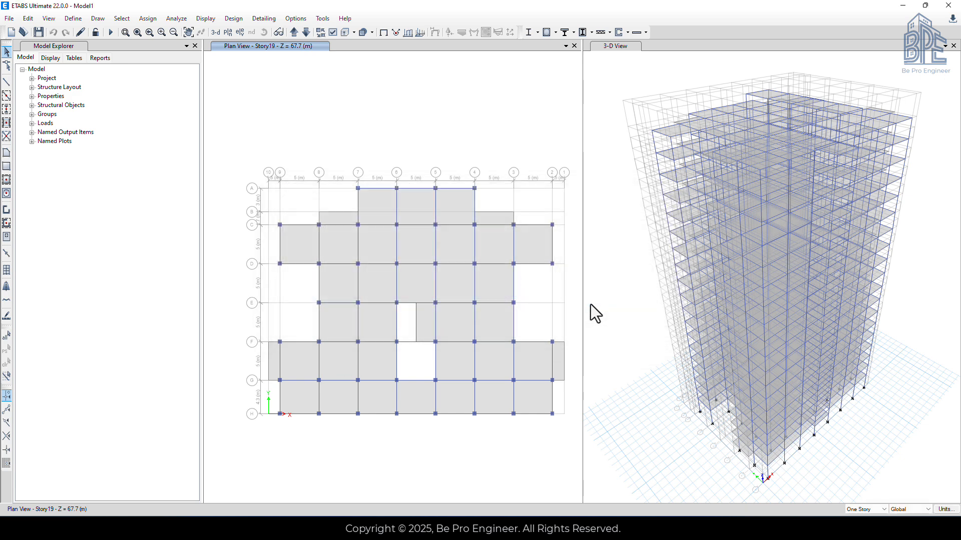